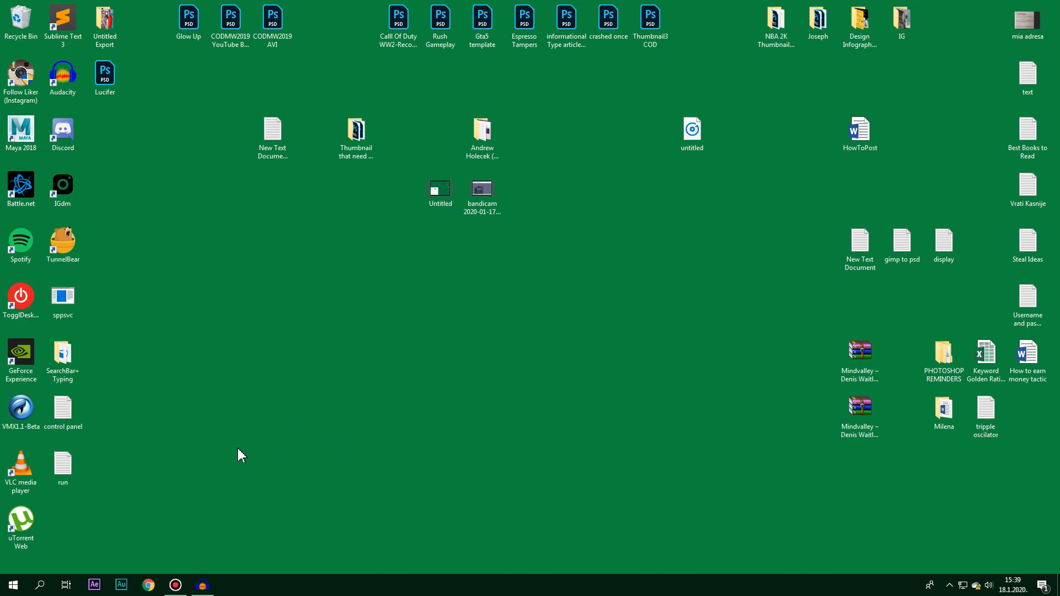
pyautogui.moveTo(65, 585)
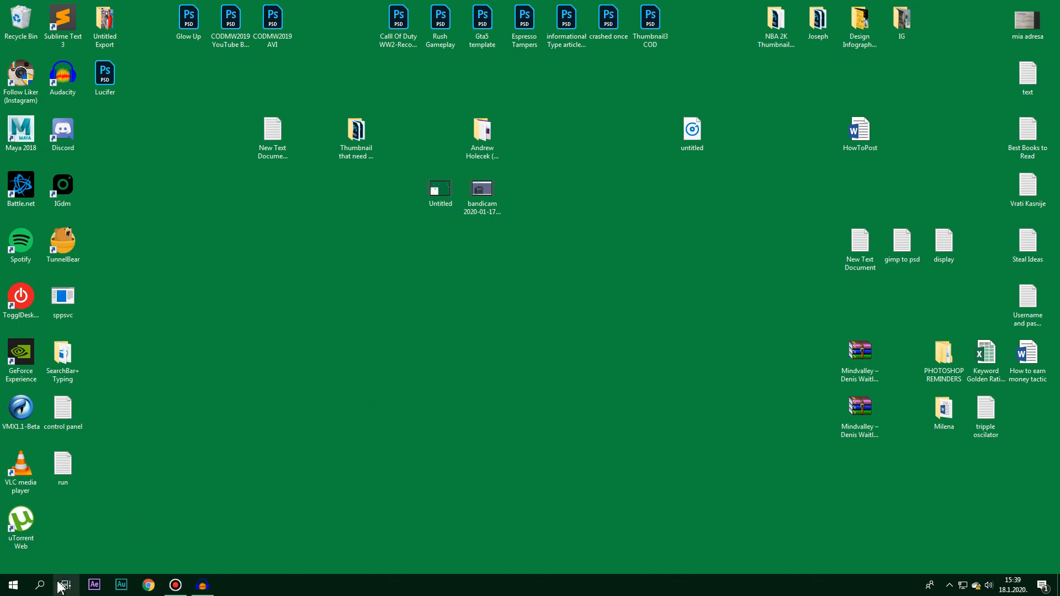
# View the C:\Windows\system32\ctfmon.exe path in the 1st Method note, then return to the desktop
pyautogui.click(39, 585)
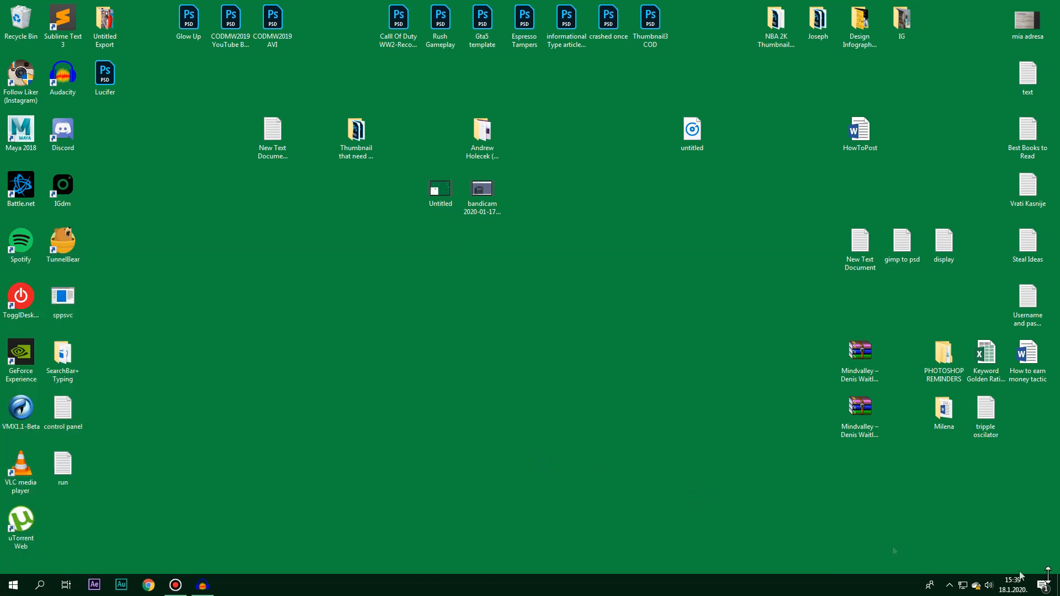
pyautogui.moveTo(174, 456)
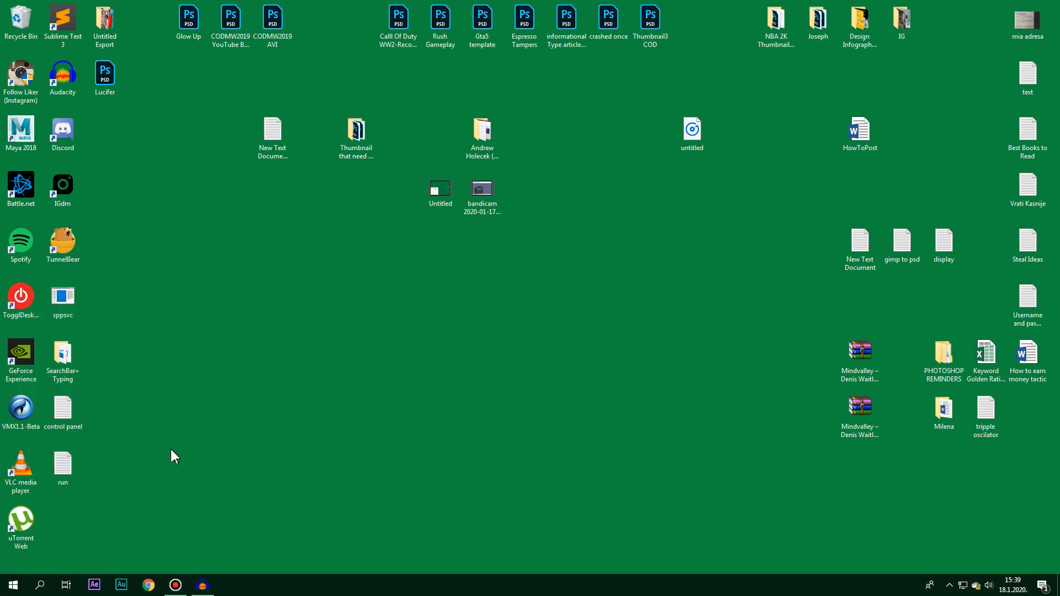
pyautogui.moveTo(74, 496)
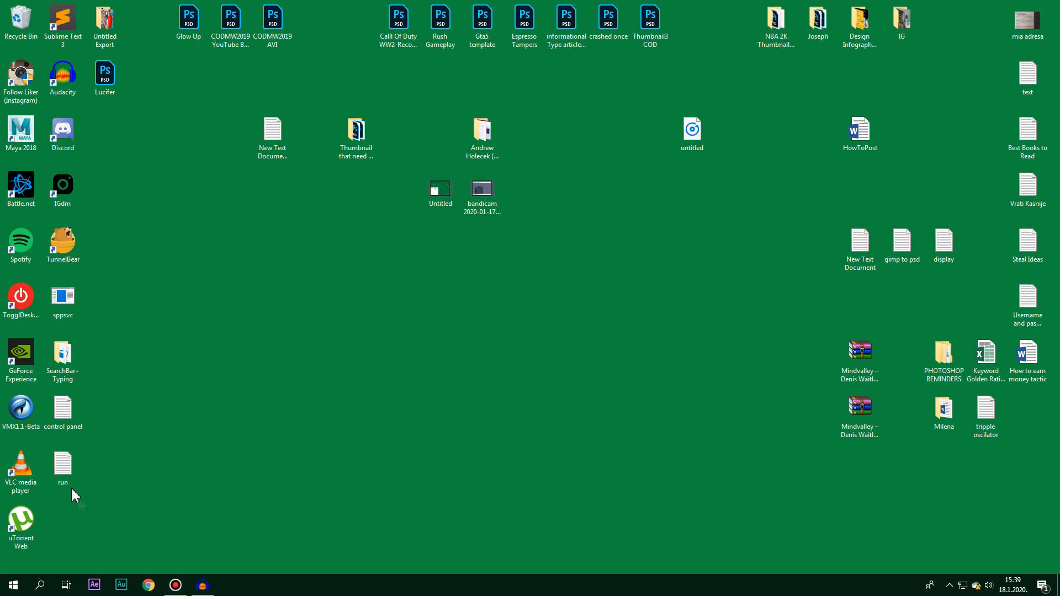
pyautogui.moveTo(86, 493)
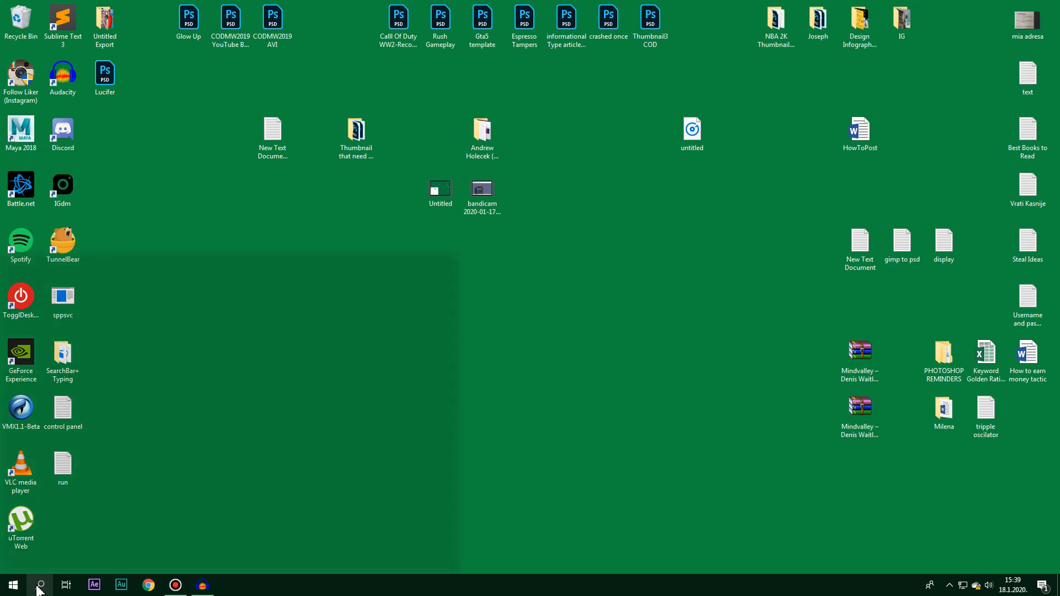
pyautogui.click(39, 586)
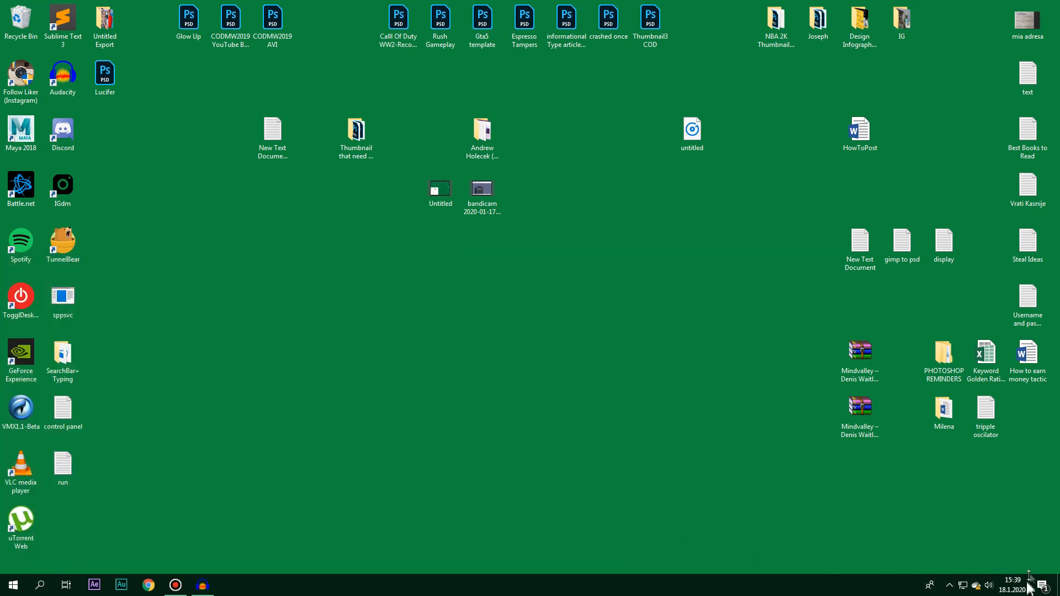
pyautogui.moveTo(979, 583)
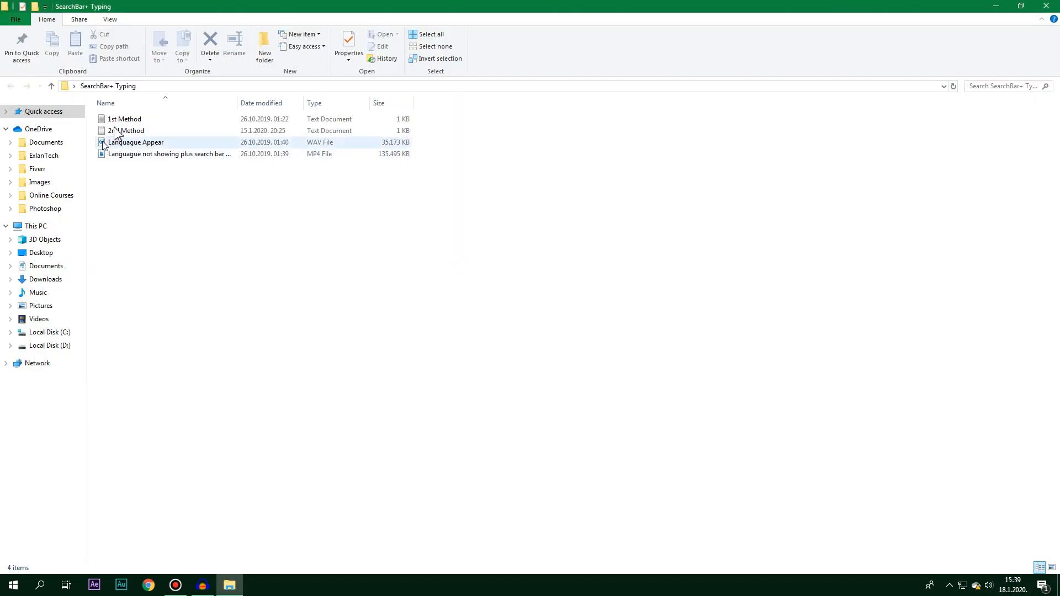
pyautogui.doubleClick(125, 119)
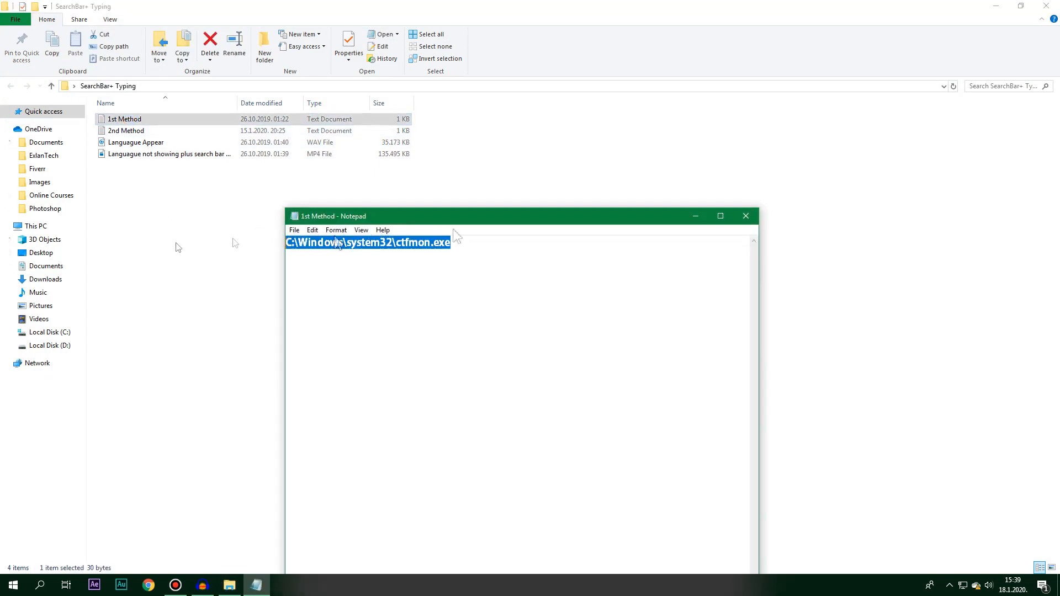
pyautogui.click(745, 215)
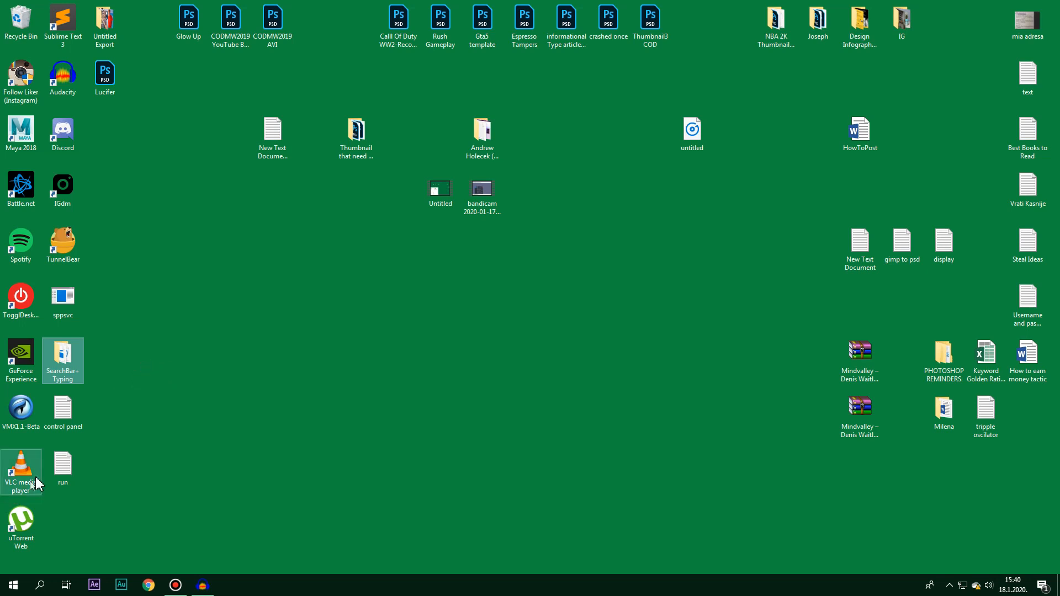
pyautogui.click(62, 466)
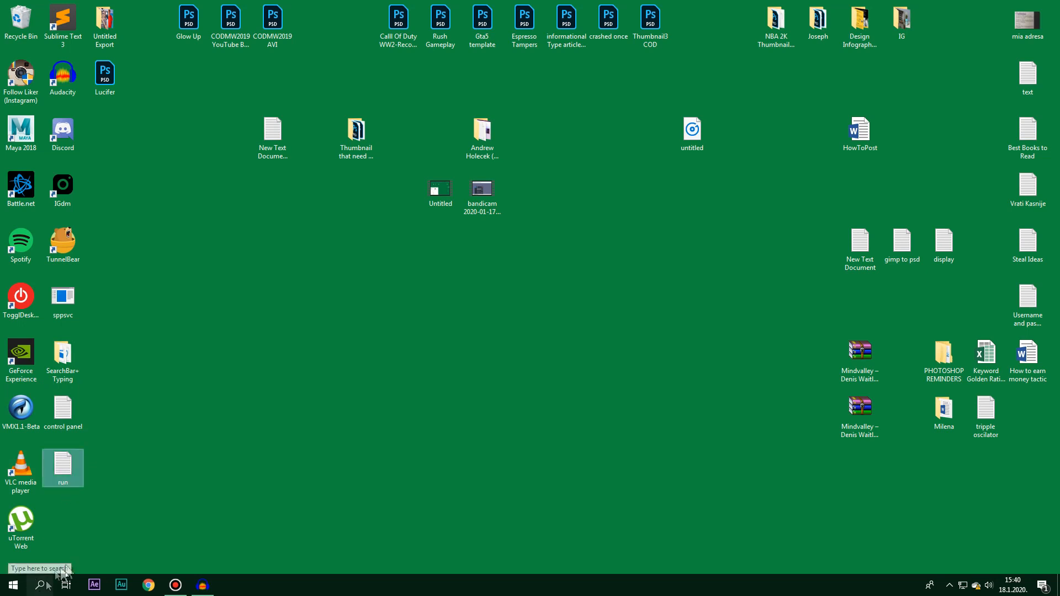
# Launch C:\Windows\system32\ctfmon.exe from the Run dialog found via search
pyautogui.click(43, 585)
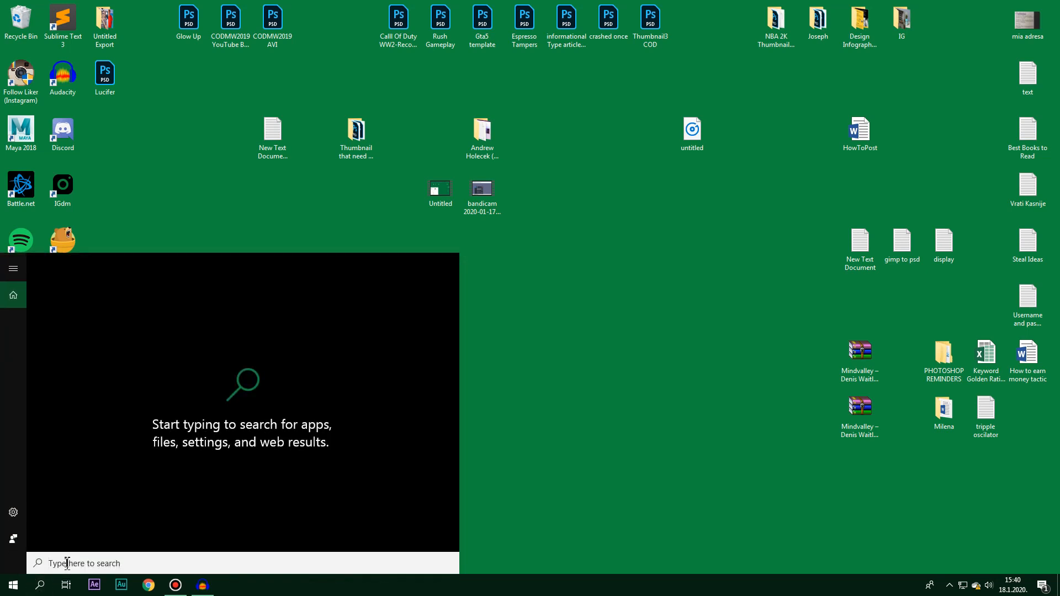
pyautogui.write('run')
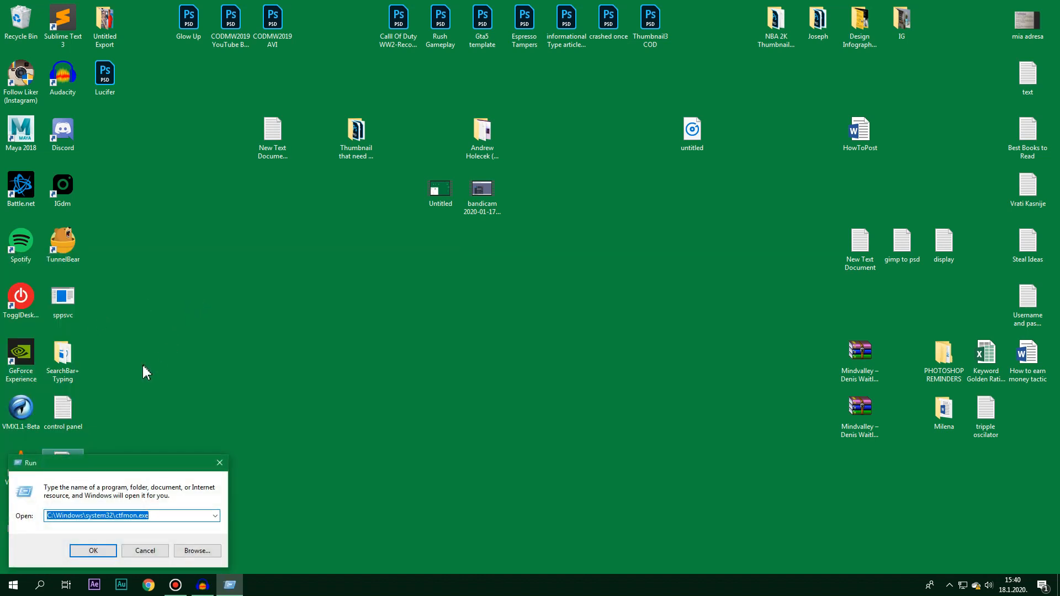
pyautogui.moveTo(73, 474)
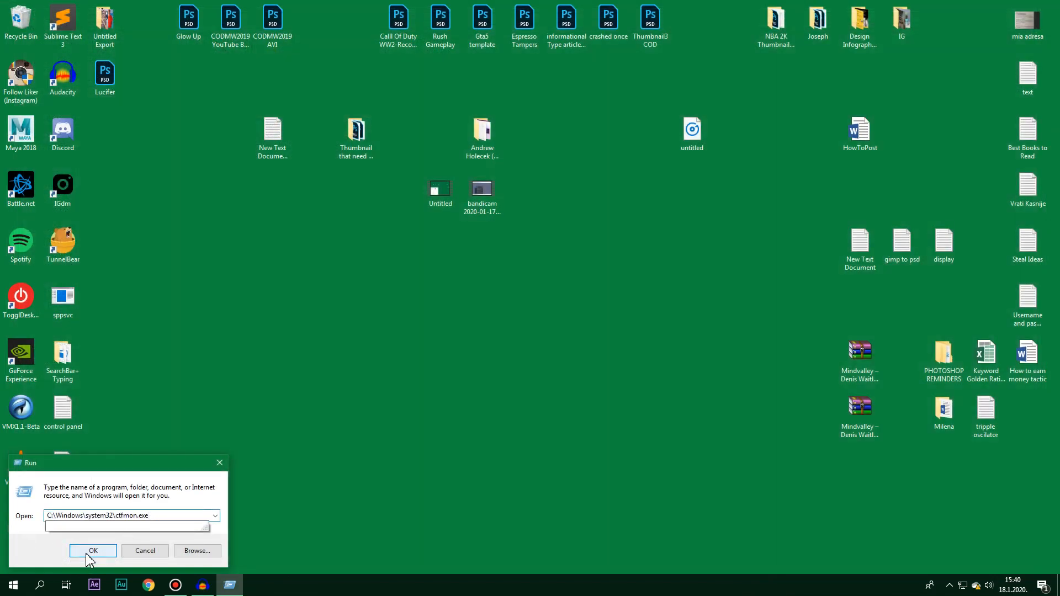
pyautogui.click(92, 550)
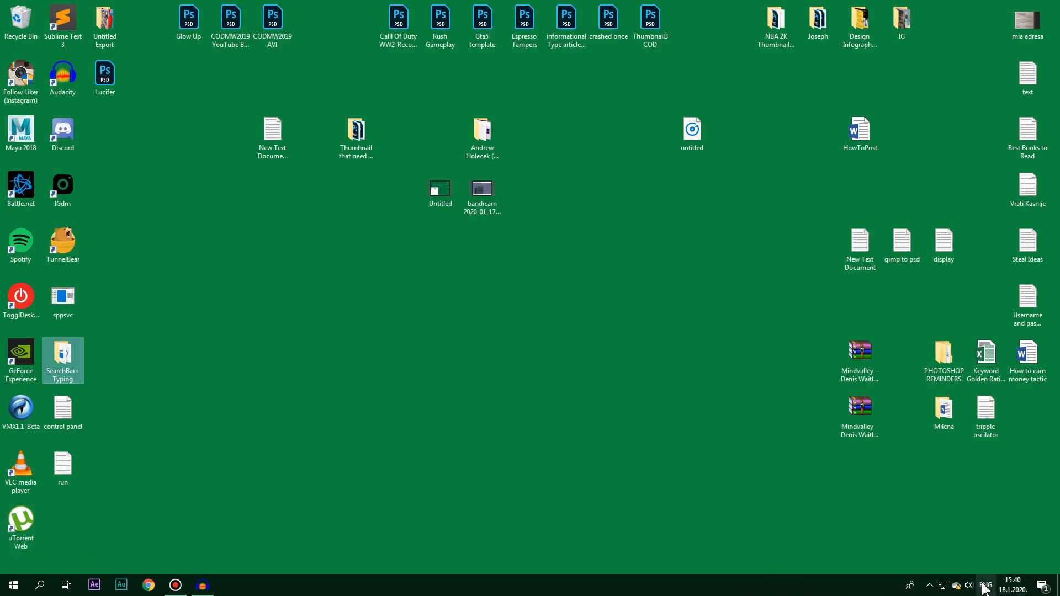
pyautogui.moveTo(40, 585)
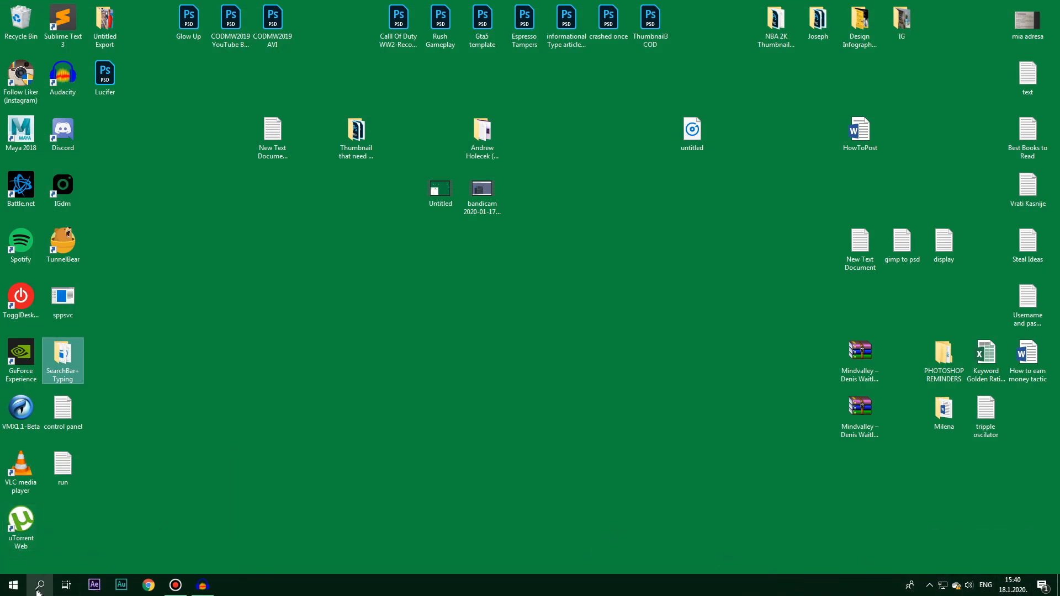
pyautogui.click(39, 585)
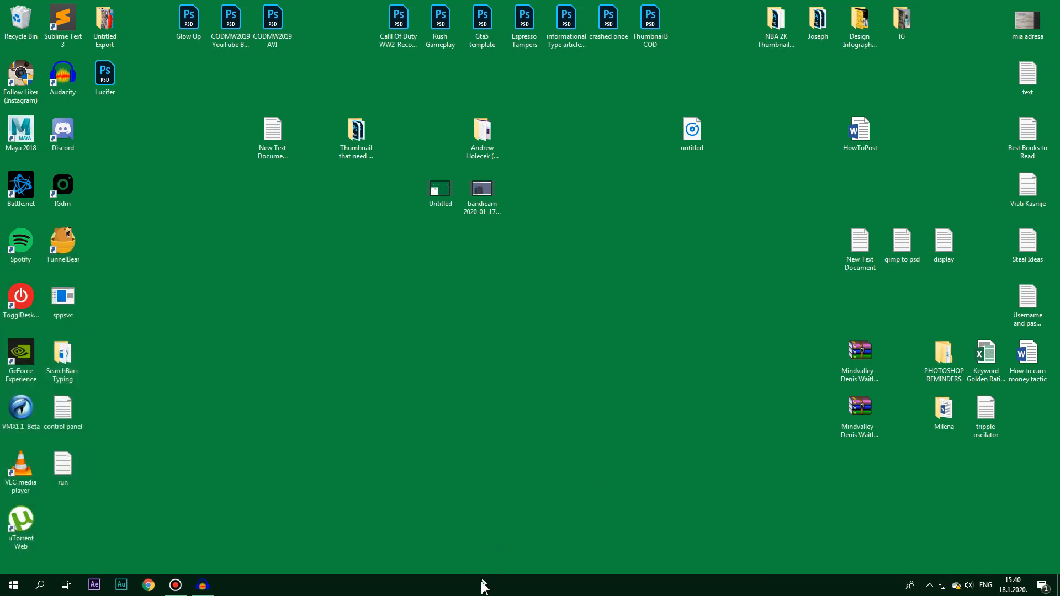
pyautogui.rightClick(483, 585)
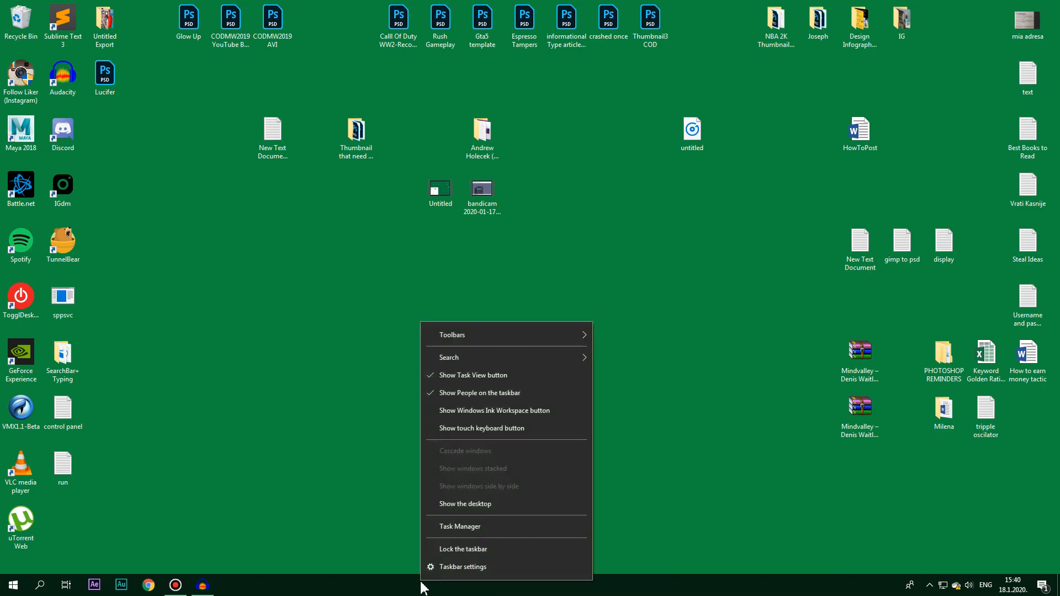
pyautogui.click(460, 525)
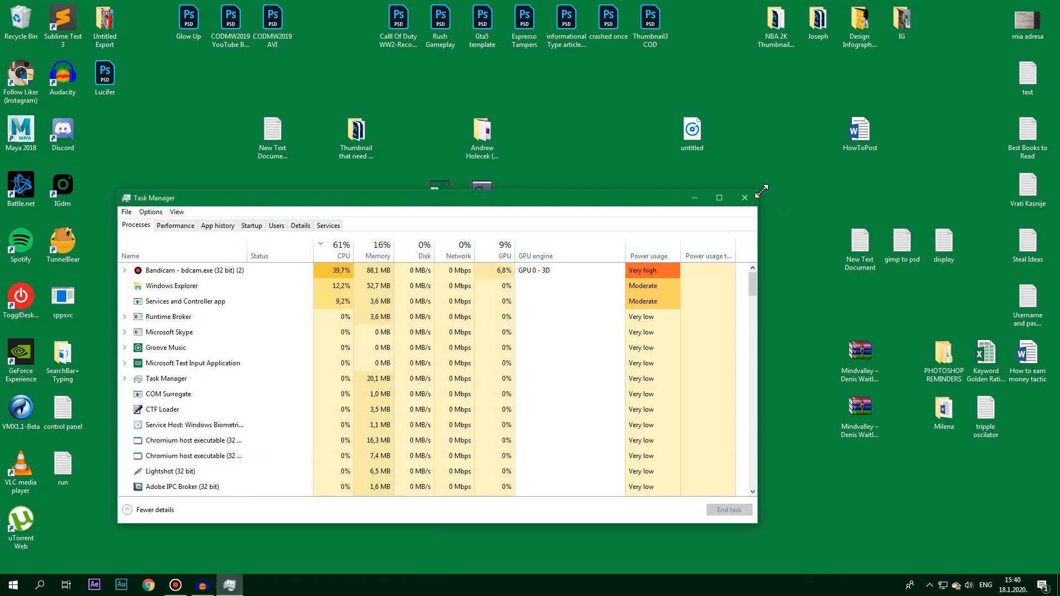
pyautogui.click(743, 198)
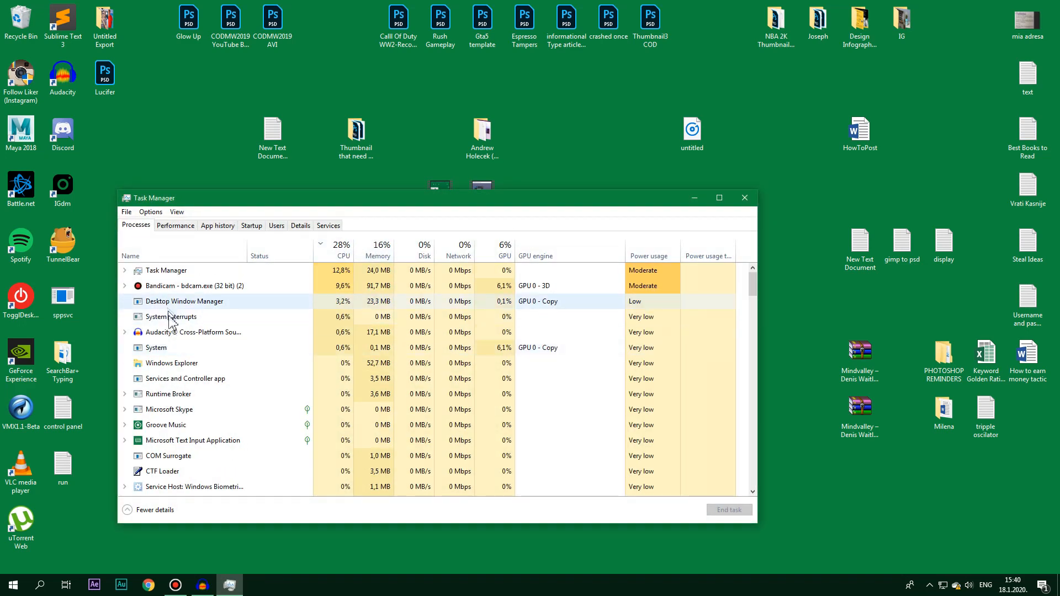
pyautogui.rightClick(182, 379)
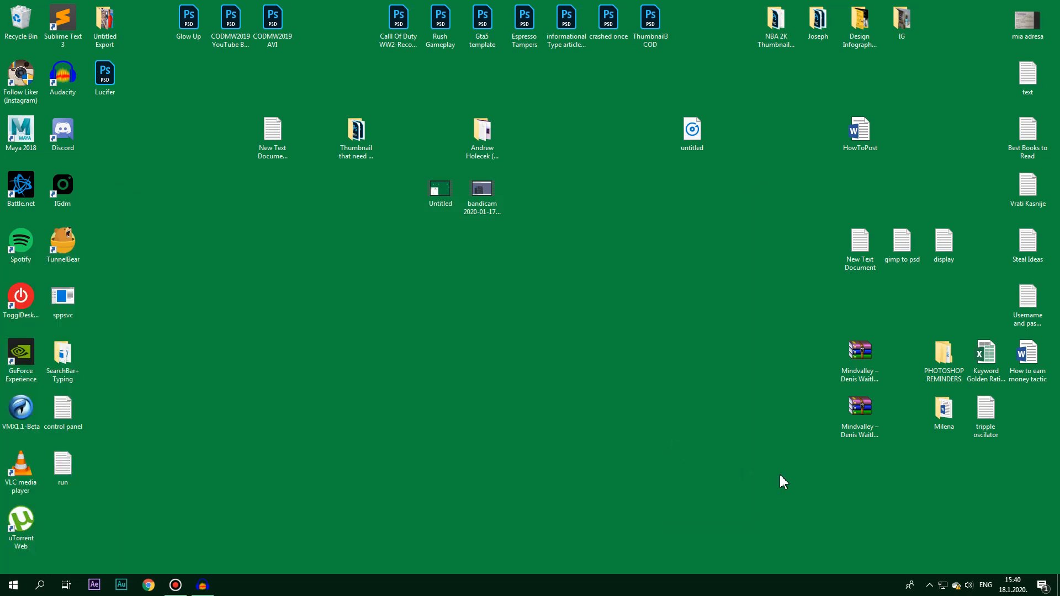
pyautogui.moveTo(771, 473)
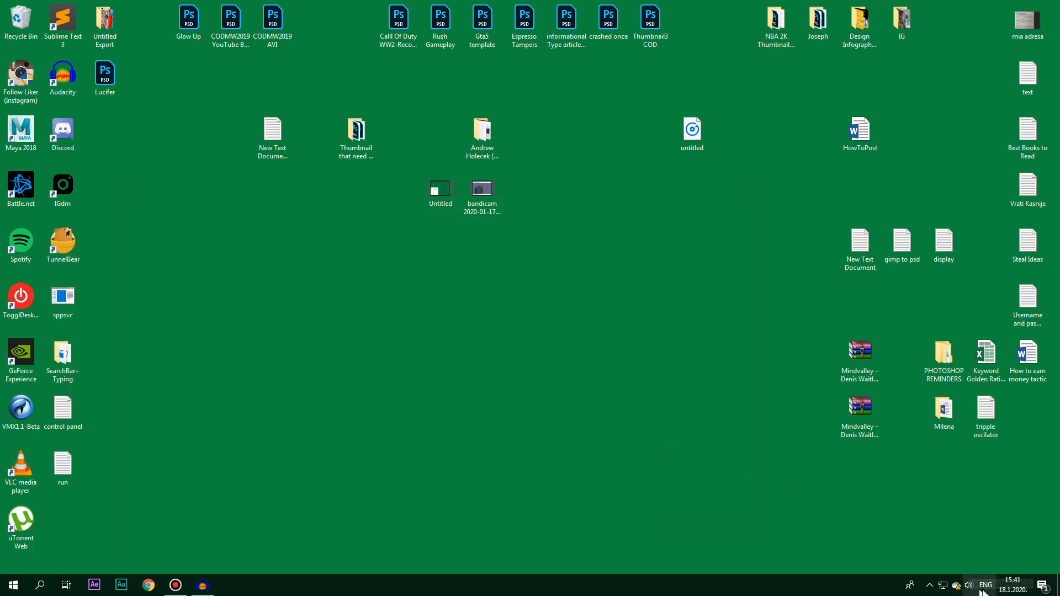
pyautogui.click(985, 585)
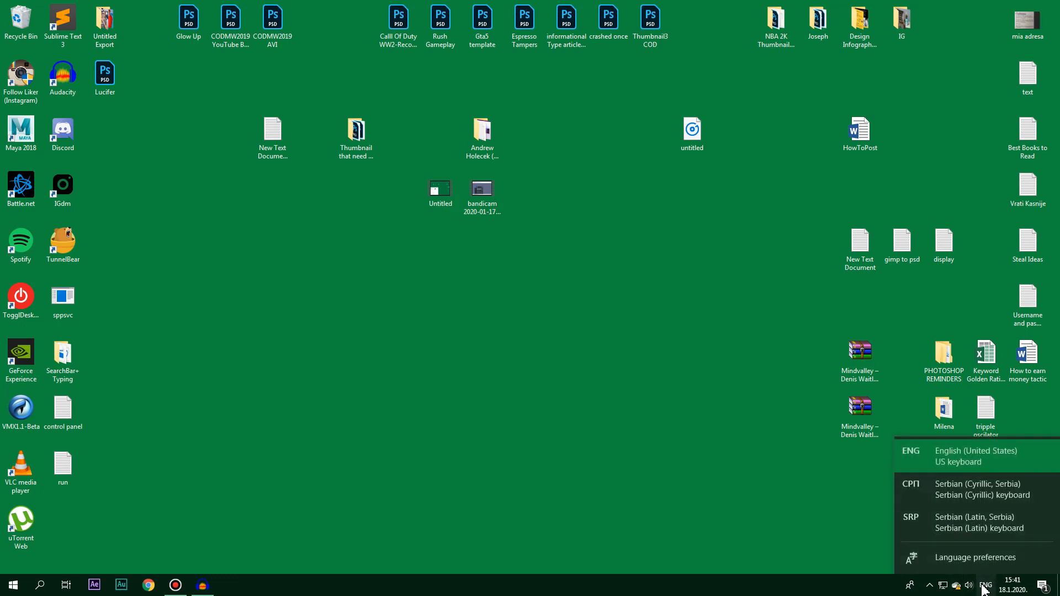
pyautogui.click(169, 518)
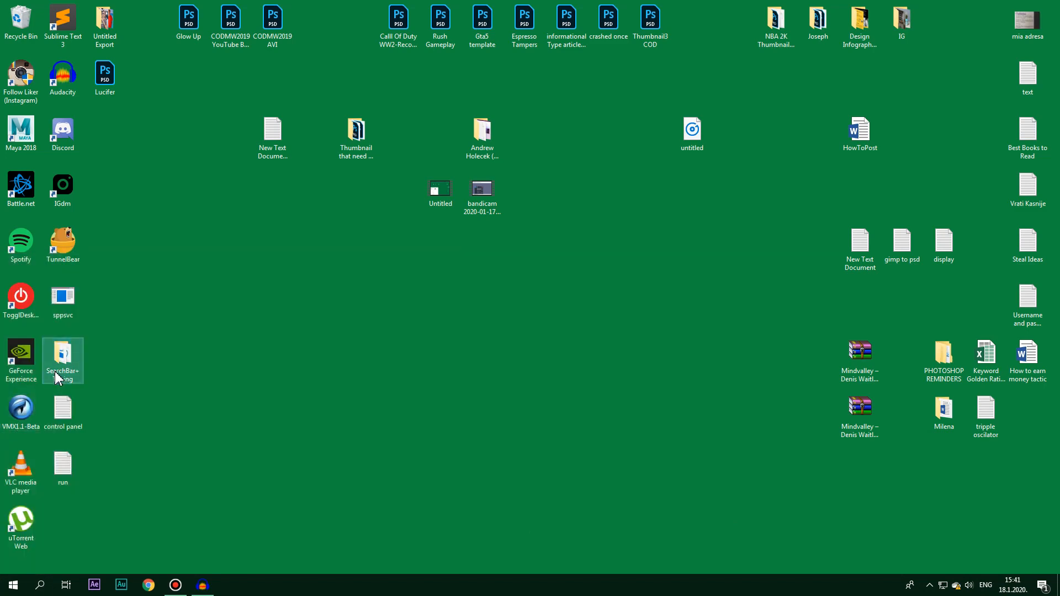
pyautogui.doubleClick(62, 355)
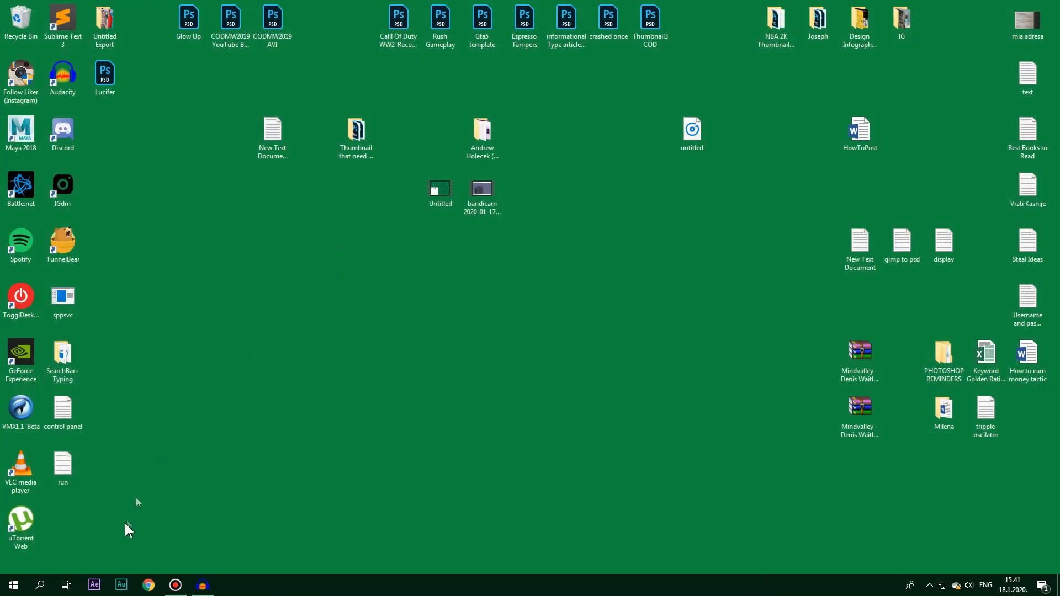
pyautogui.moveTo(86, 532)
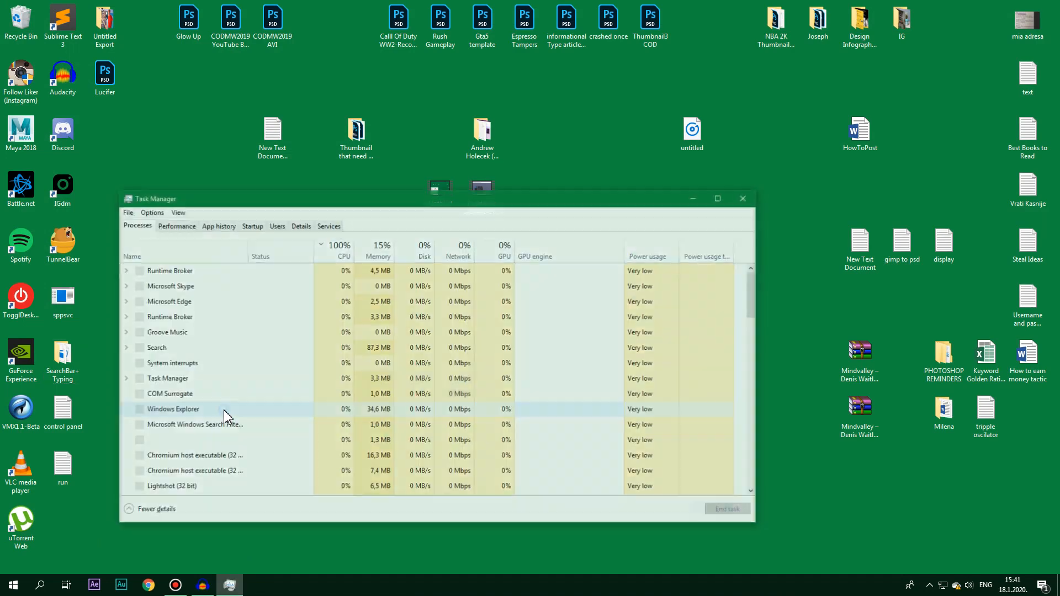
# Bring up Task Manager's Create new task dialog from File > Run new task
pyautogui.click(343, 245)
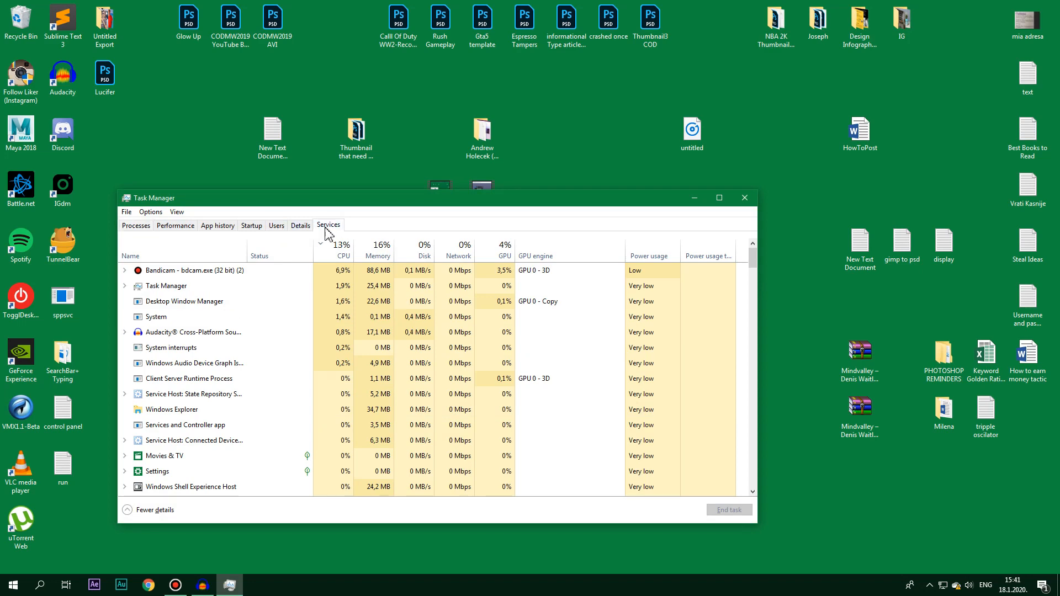
pyautogui.click(126, 212)
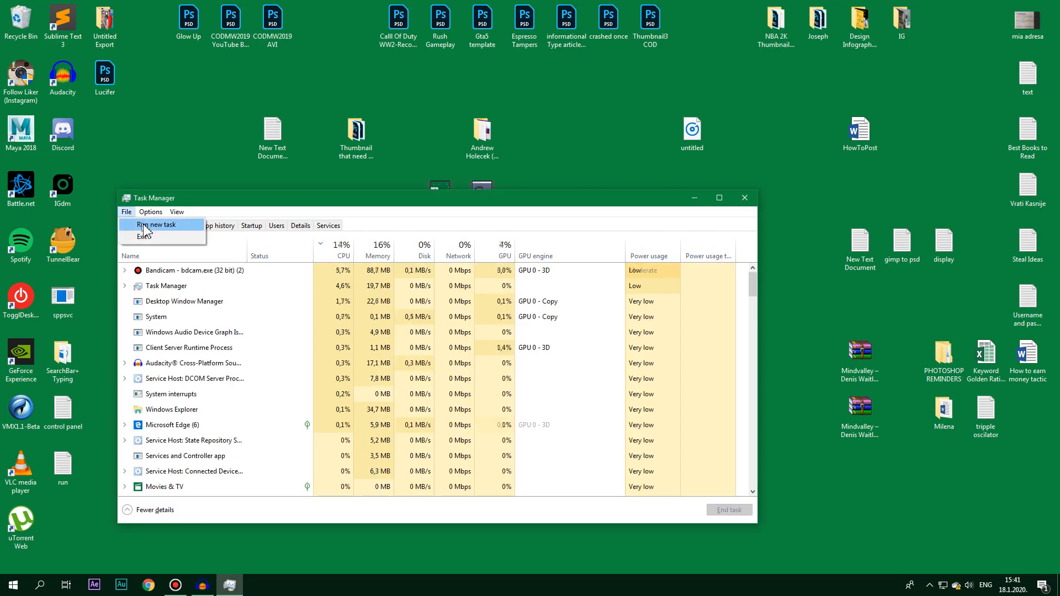
pyautogui.click(155, 224)
pyautogui.write('poweshell')
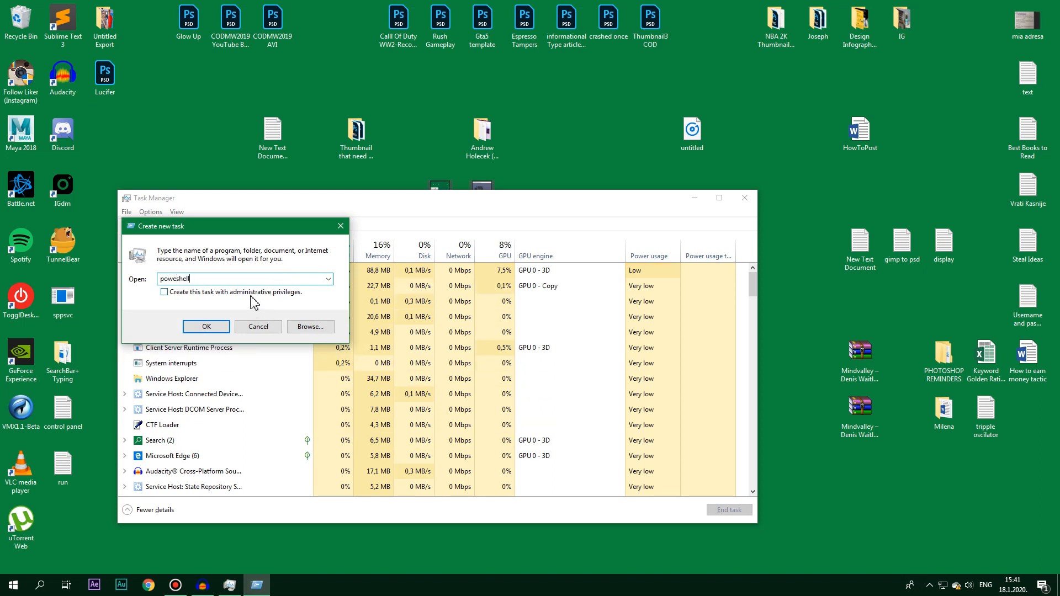
# Run the Add-AppxPackage Windows Store re-register command in an administrator PowerShell, then close it
pyautogui.click(165, 292)
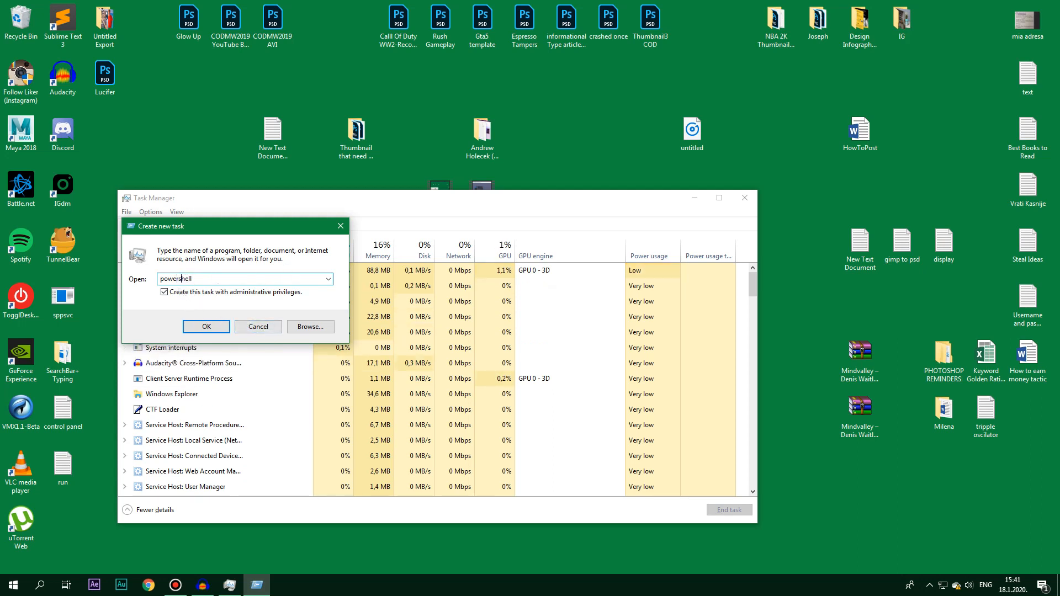
pyautogui.click(206, 327)
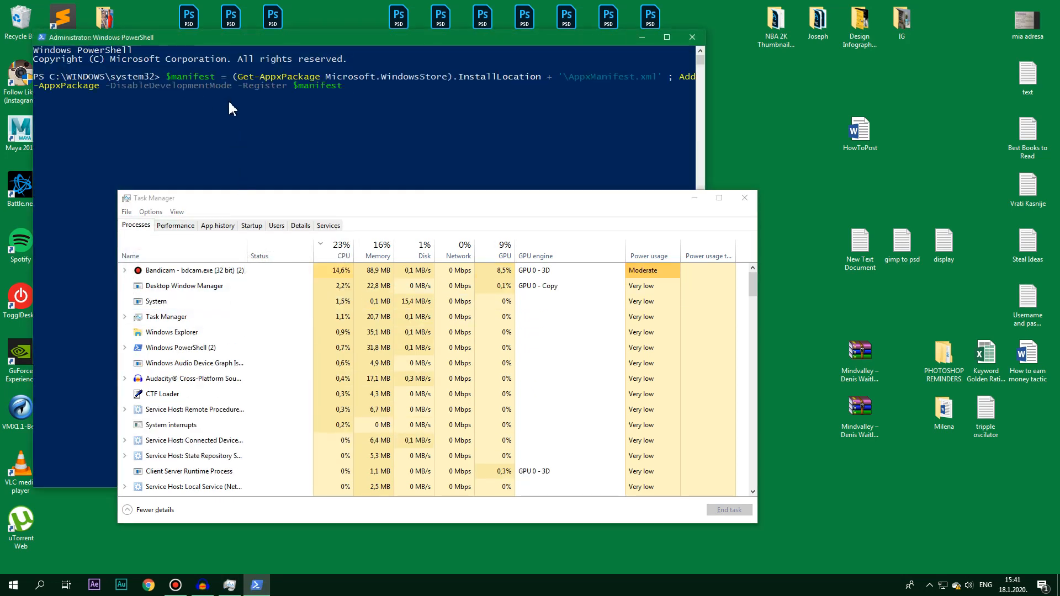
pyautogui.press('Return')
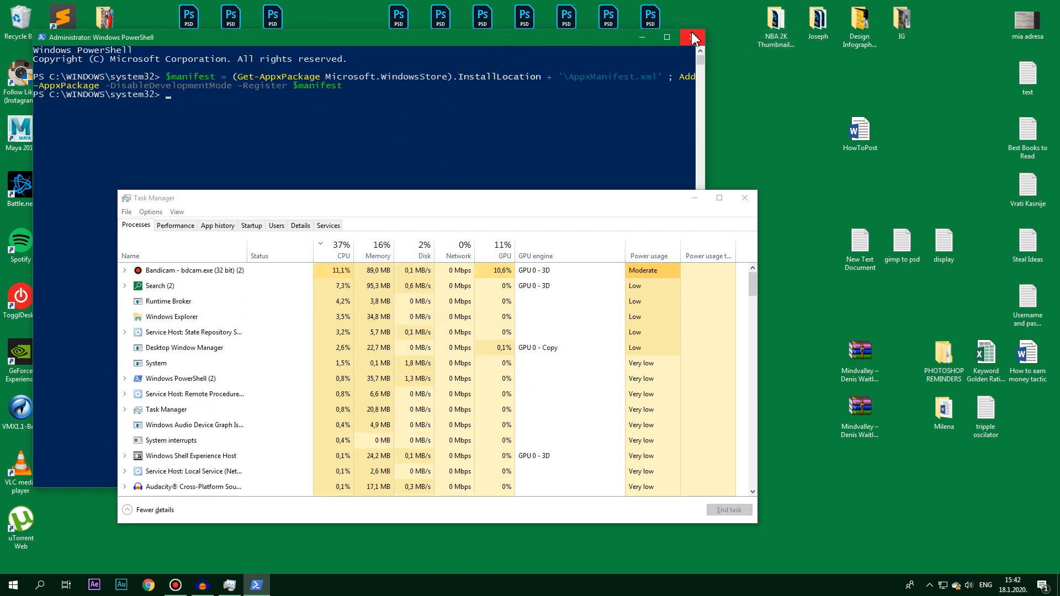
pyautogui.click(692, 37)
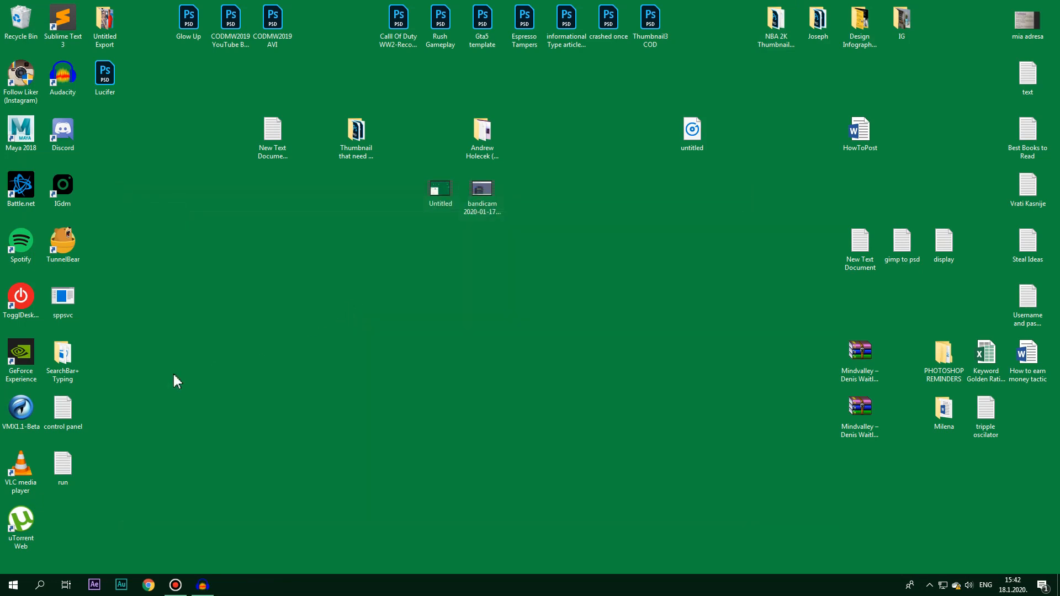
# Show the control panel notes file on the right half of the screen and start Control Panel
pyautogui.doubleClick(62, 408)
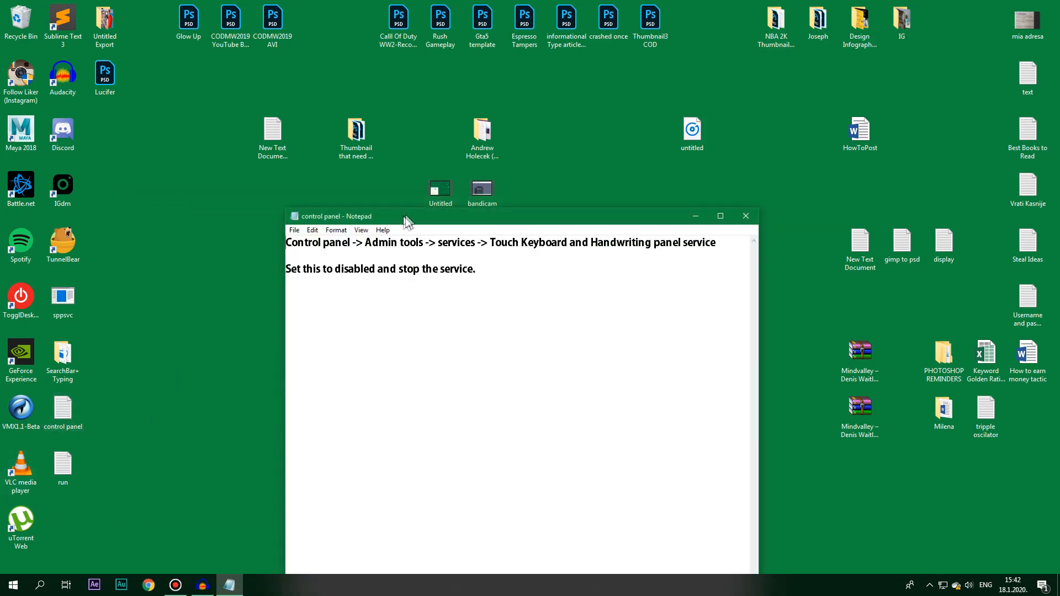
pyautogui.click(719, 216)
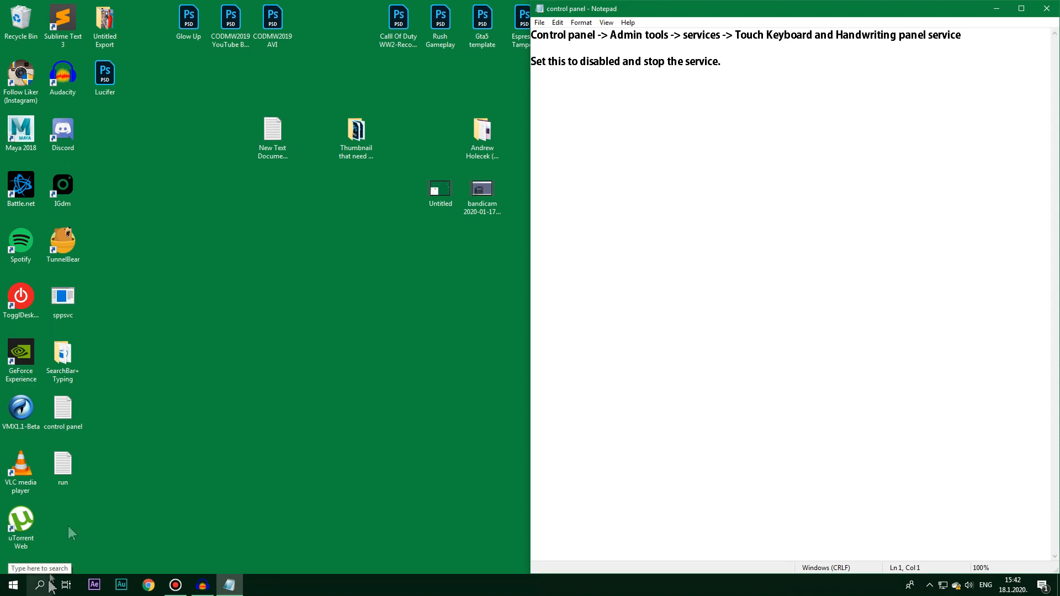
pyautogui.click(62, 409)
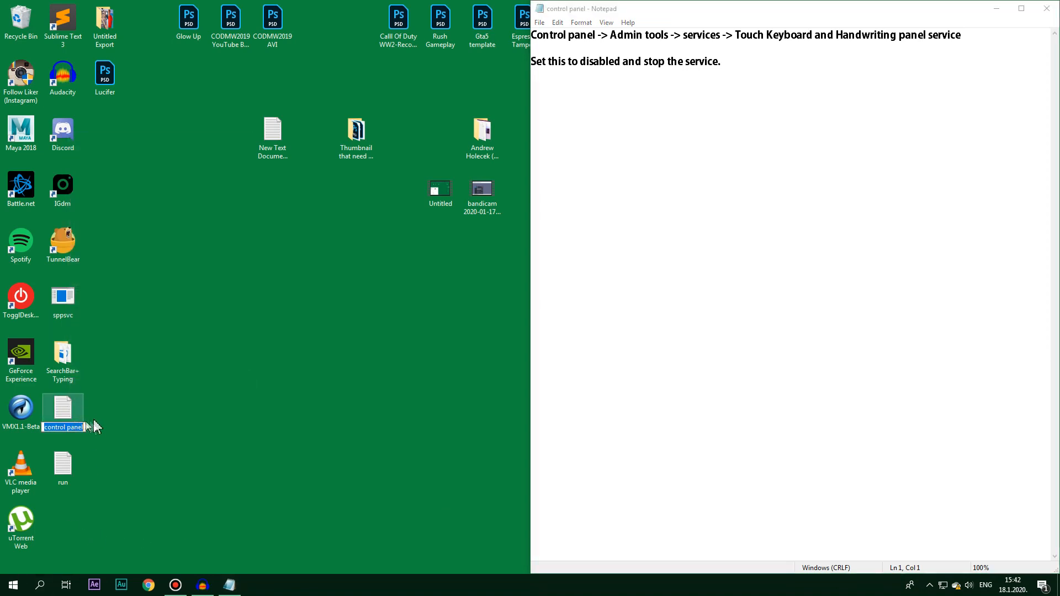
pyautogui.click(40, 586)
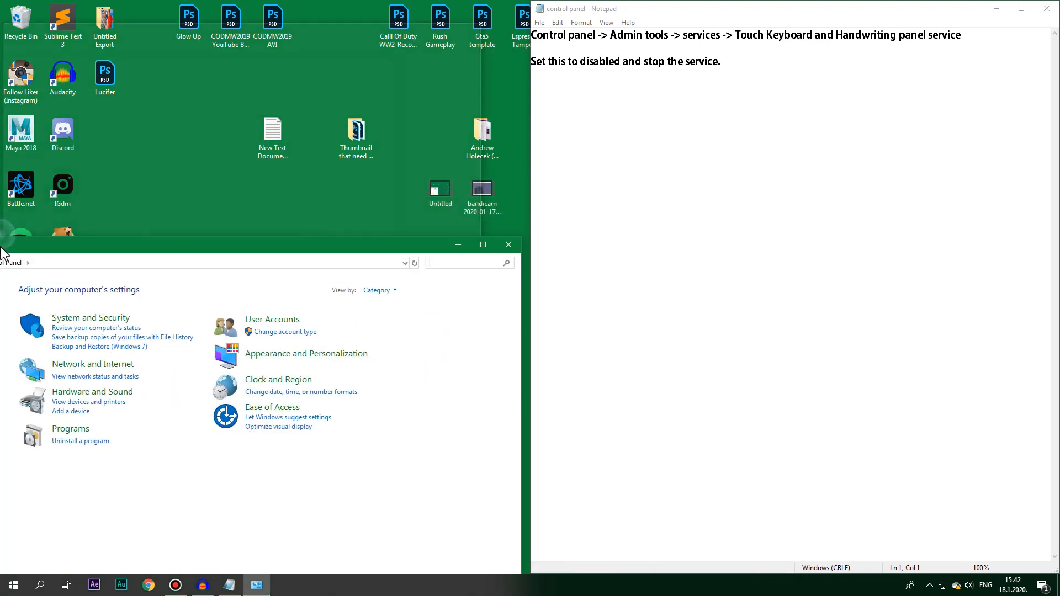
# Search Control Panel for 'adm', enter Administrative Tools and launch the Services console
pyautogui.click(482, 244)
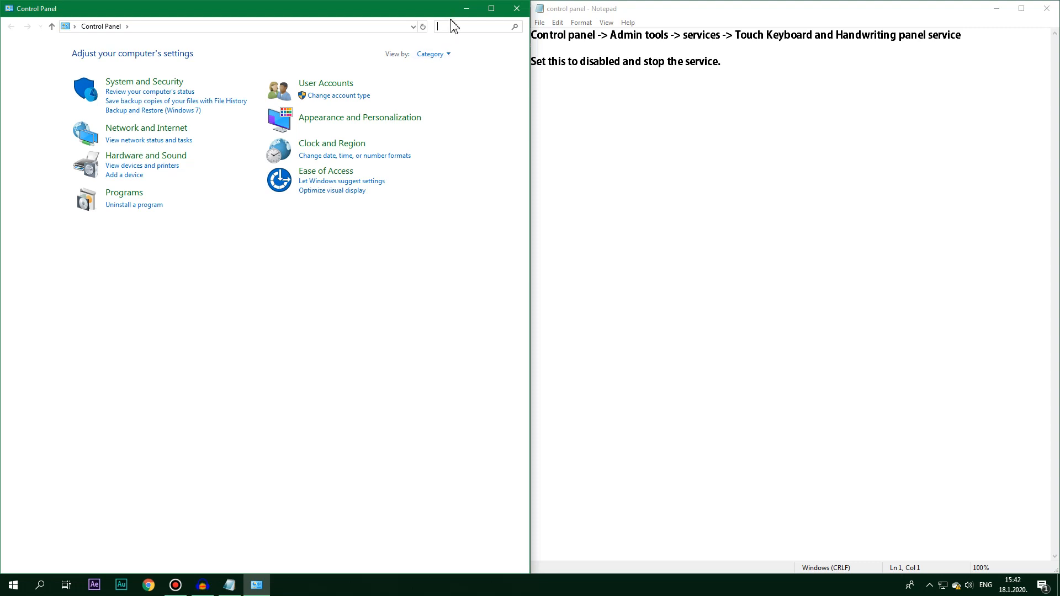
pyautogui.write('admin tools')
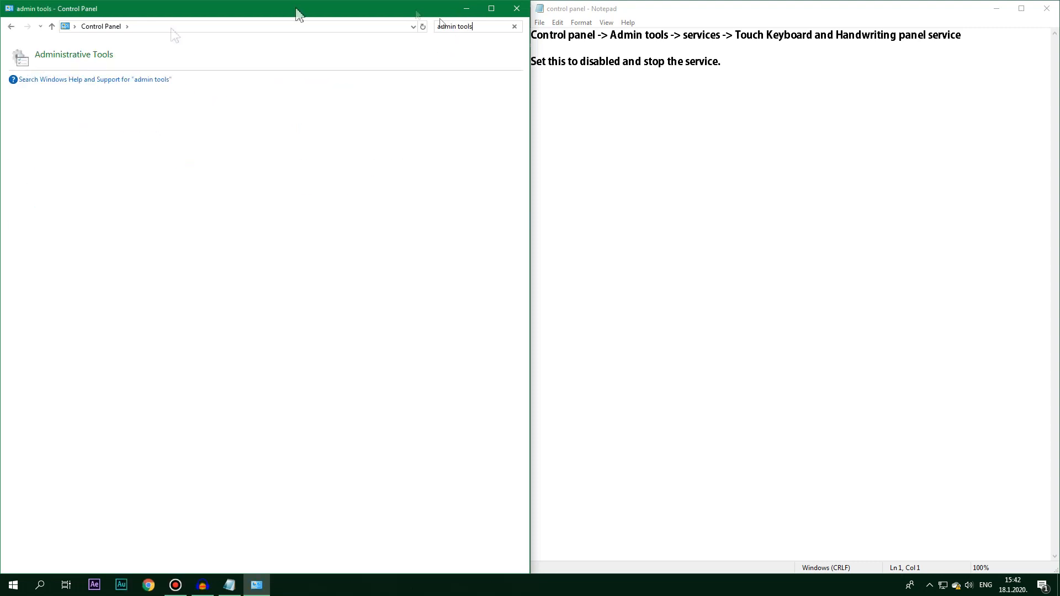
pyautogui.doubleClick(74, 54)
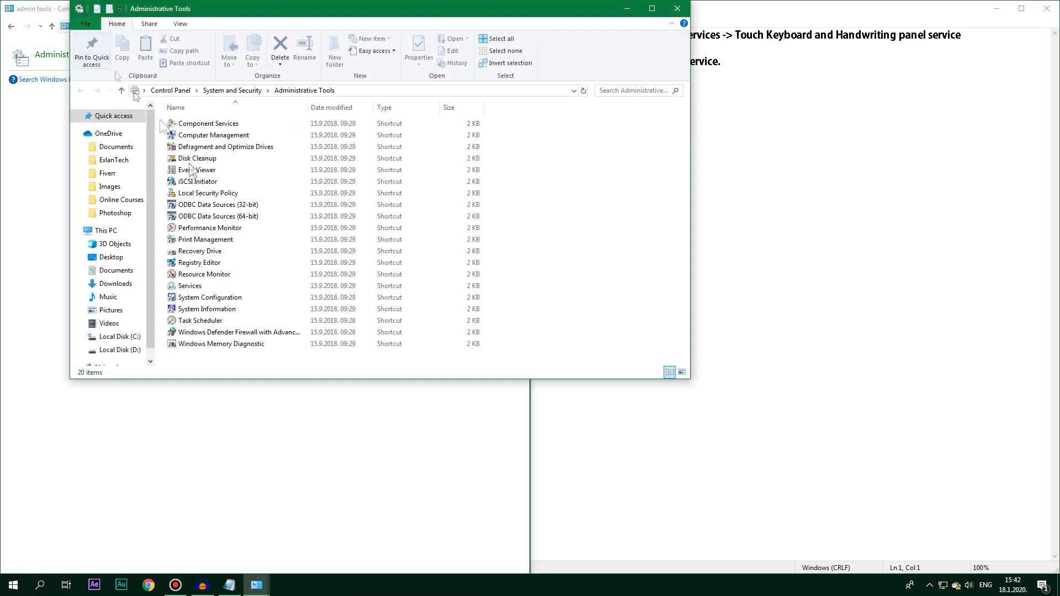
pyautogui.click(192, 285)
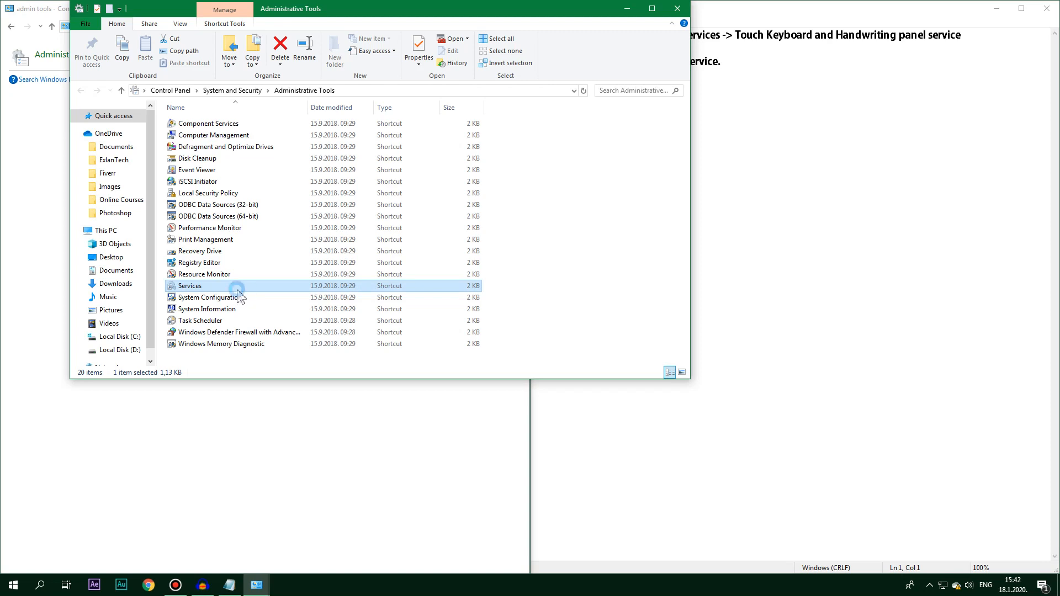
pyautogui.doubleClick(190, 285)
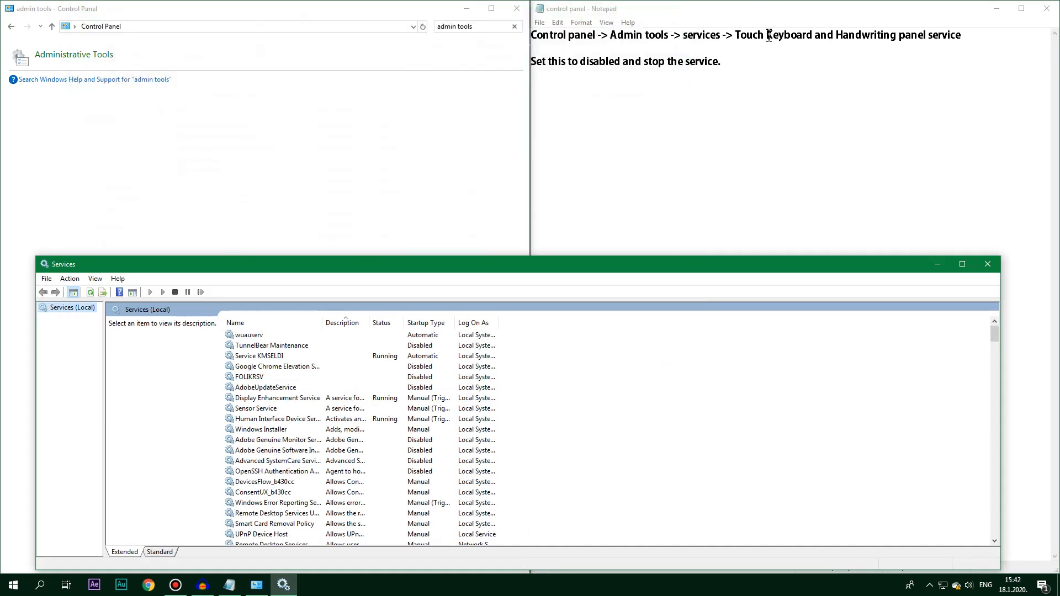
# Set the Touch Keyboard and Handwriting Panel Service startup type to Automatic in its properties
pyautogui.click(266, 387)
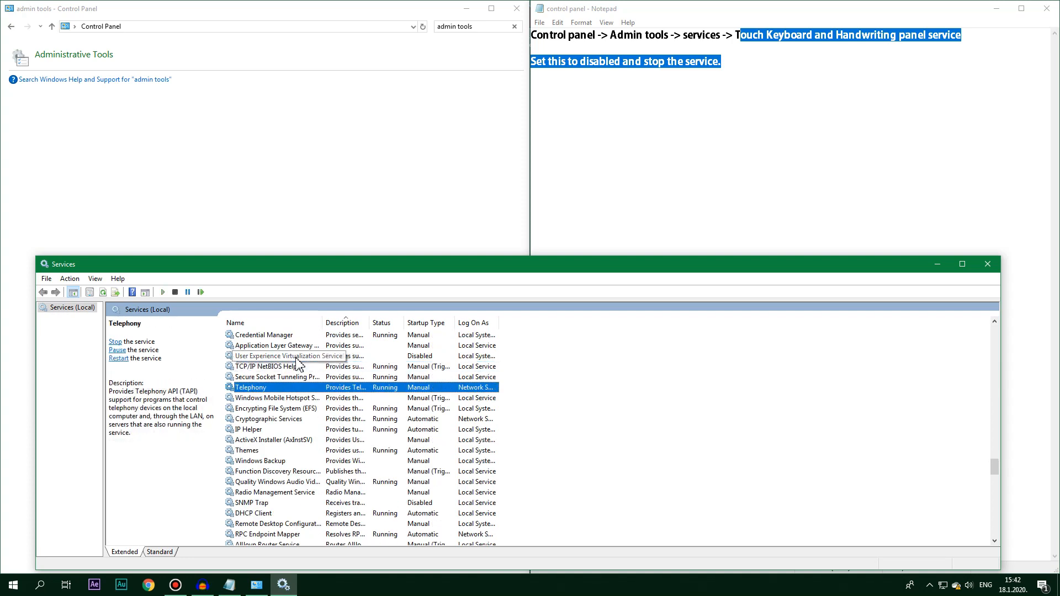
pyautogui.click(276, 334)
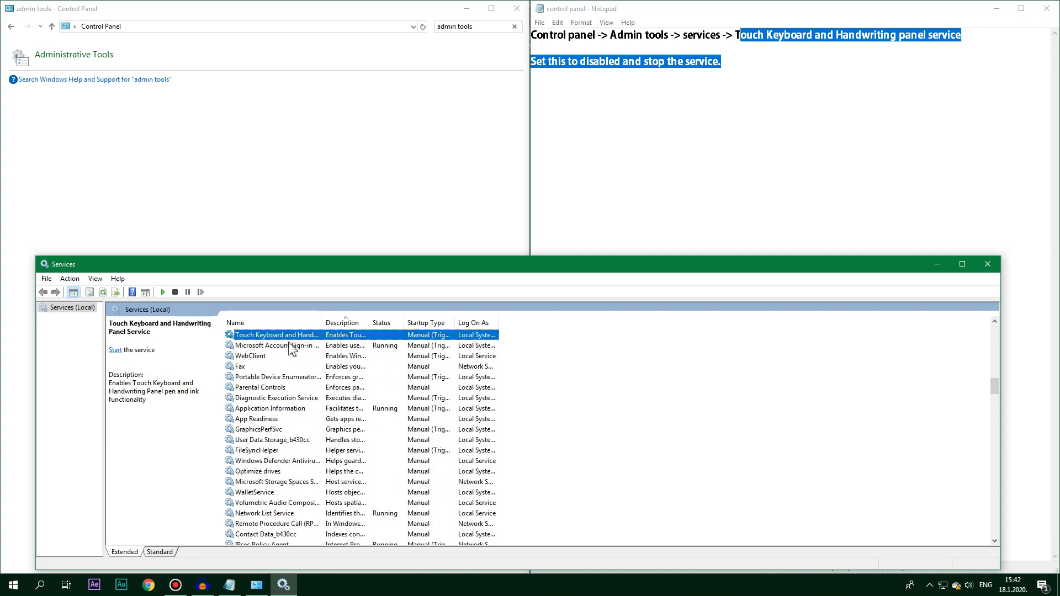
pyautogui.rightClick(276, 334)
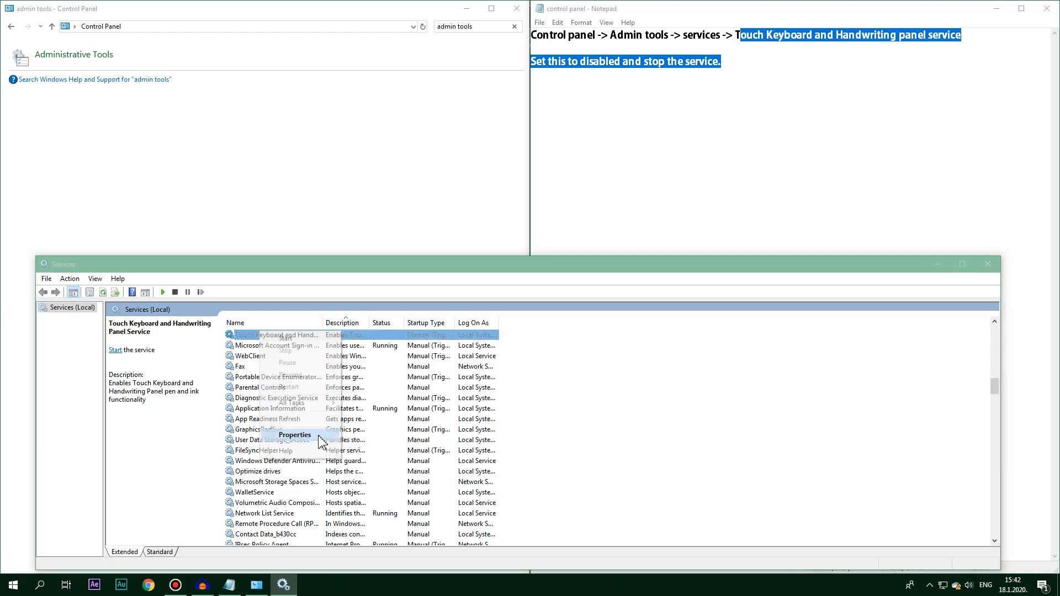
pyautogui.click(295, 435)
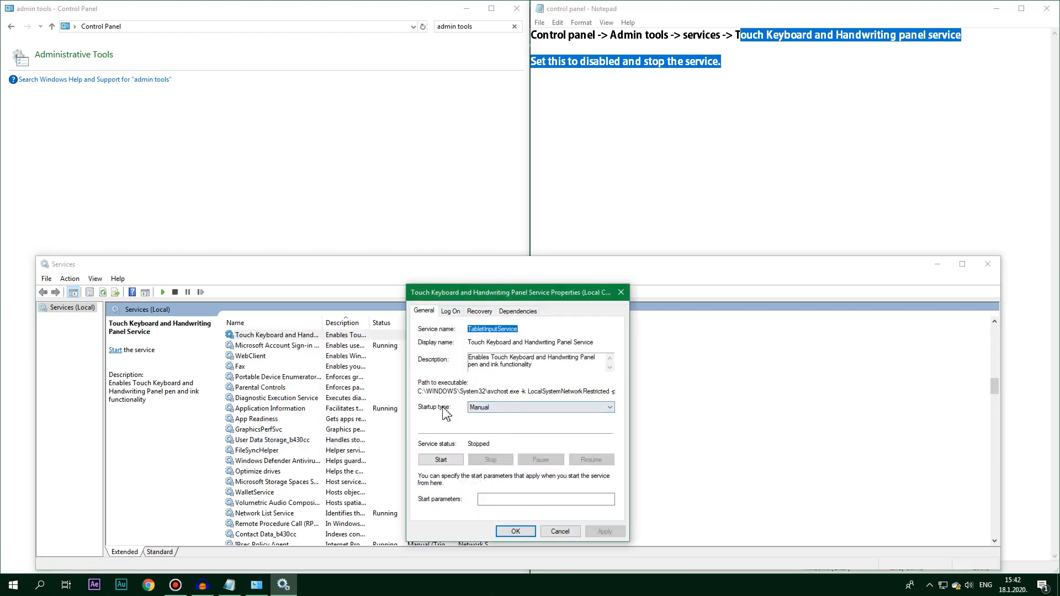
pyautogui.click(610, 406)
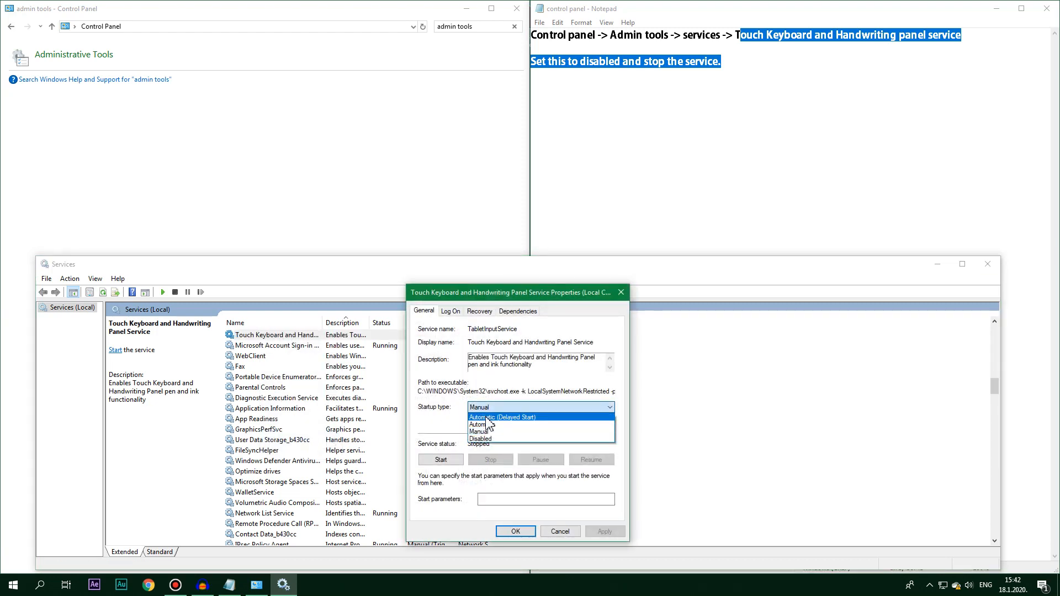
pyautogui.click(482, 417)
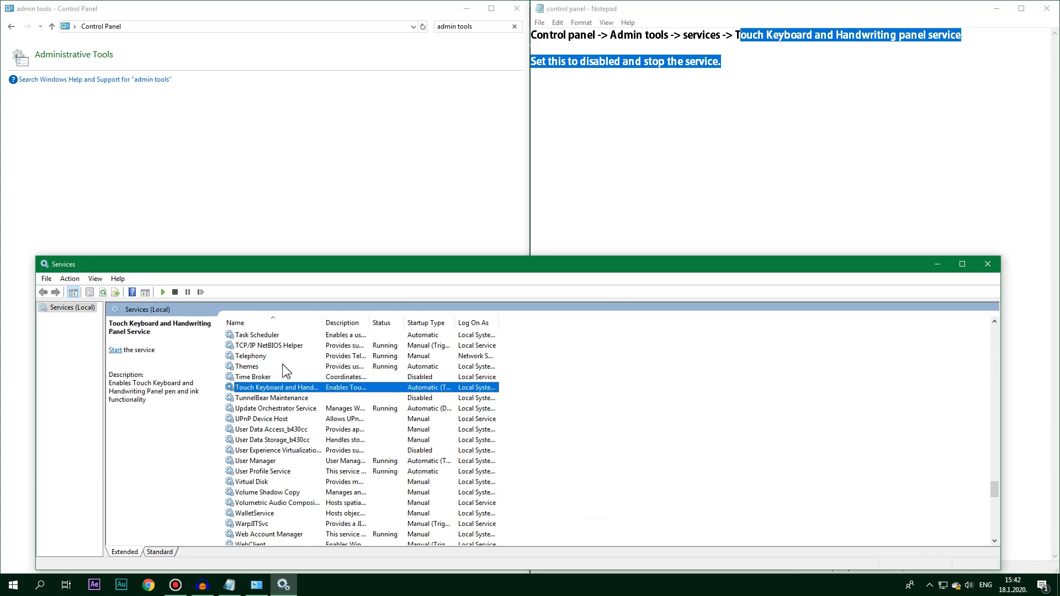
# Start the Touch Keyboard and Handwriting Panel Service and confirm its Automatic startup type
pyautogui.rightClick(277, 388)
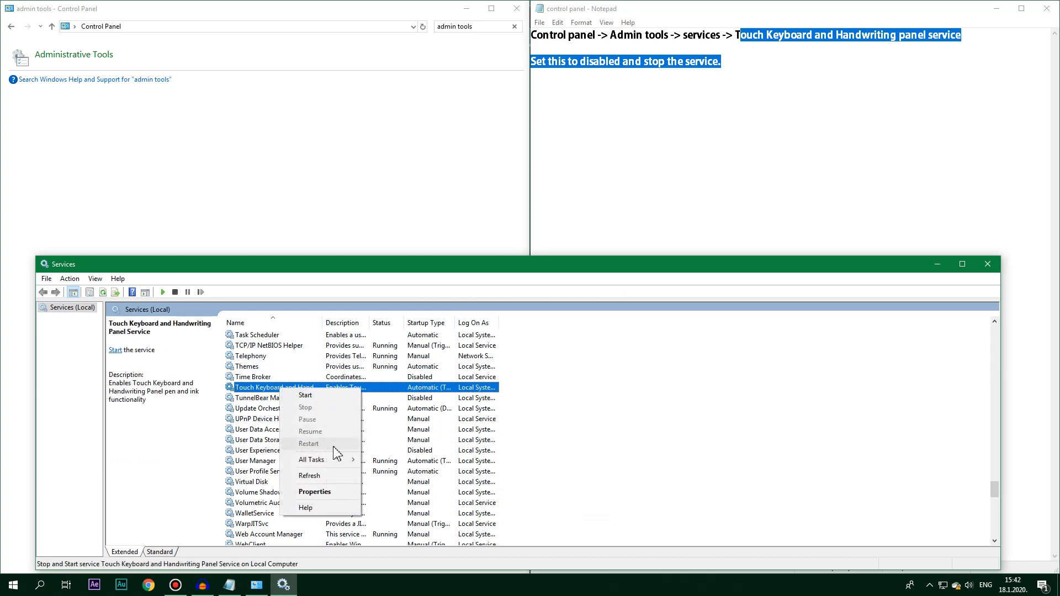
pyautogui.click(304, 395)
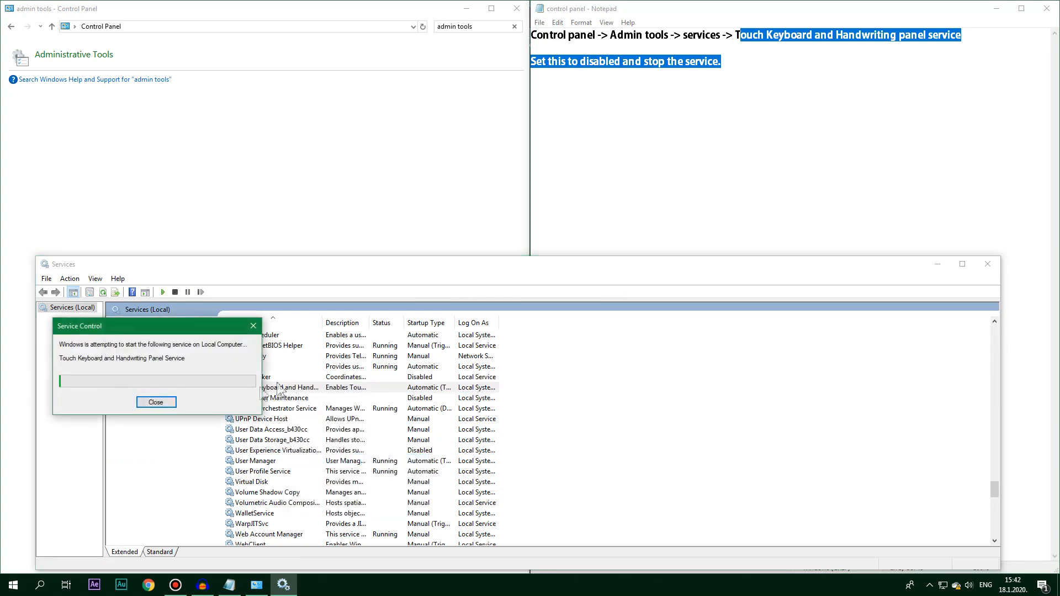
pyautogui.click(155, 402)
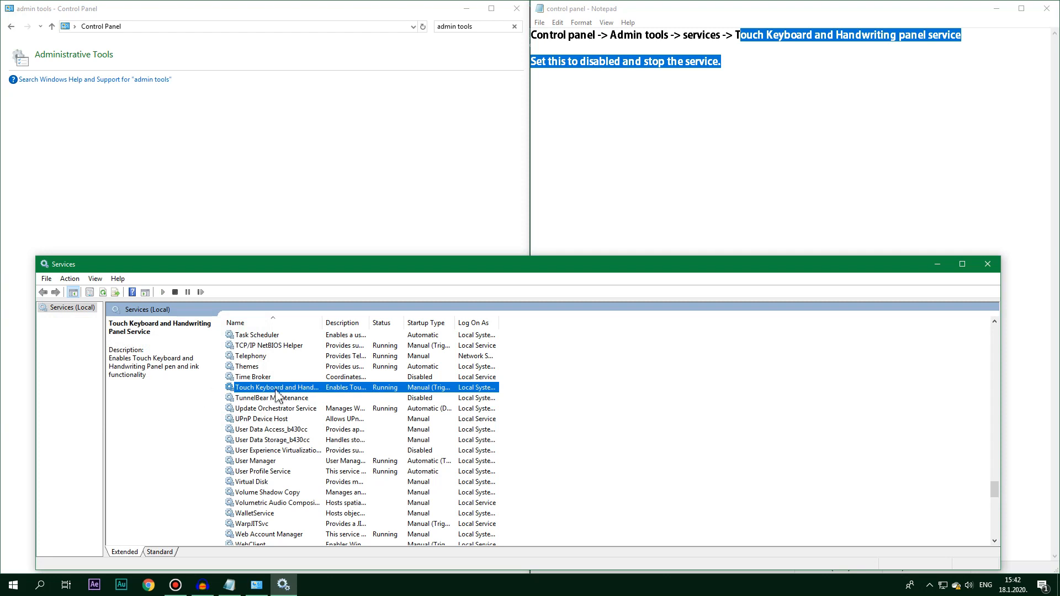
pyautogui.doubleClick(276, 388)
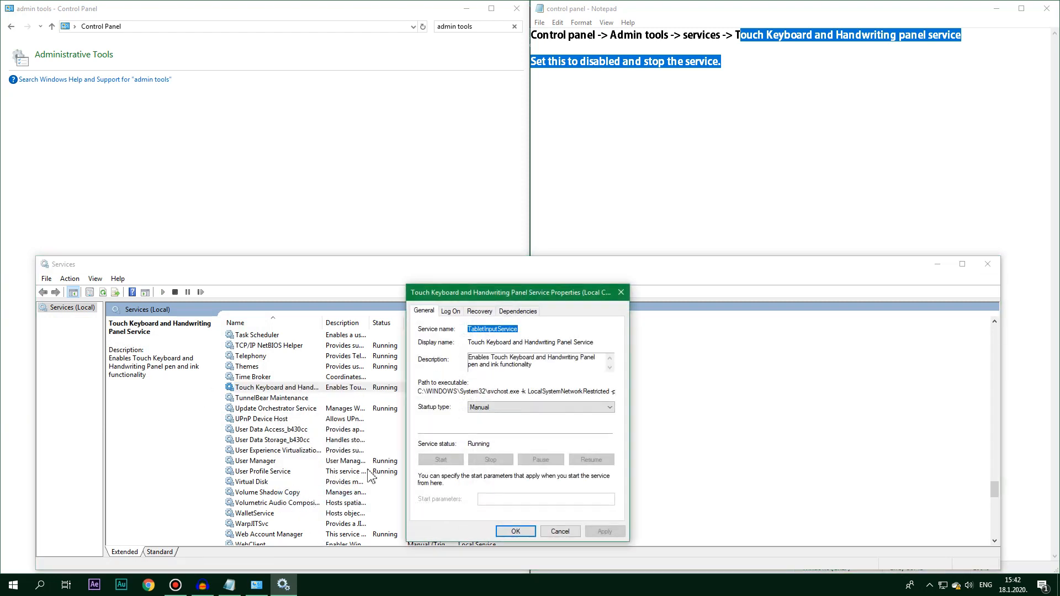
pyautogui.click(540, 406)
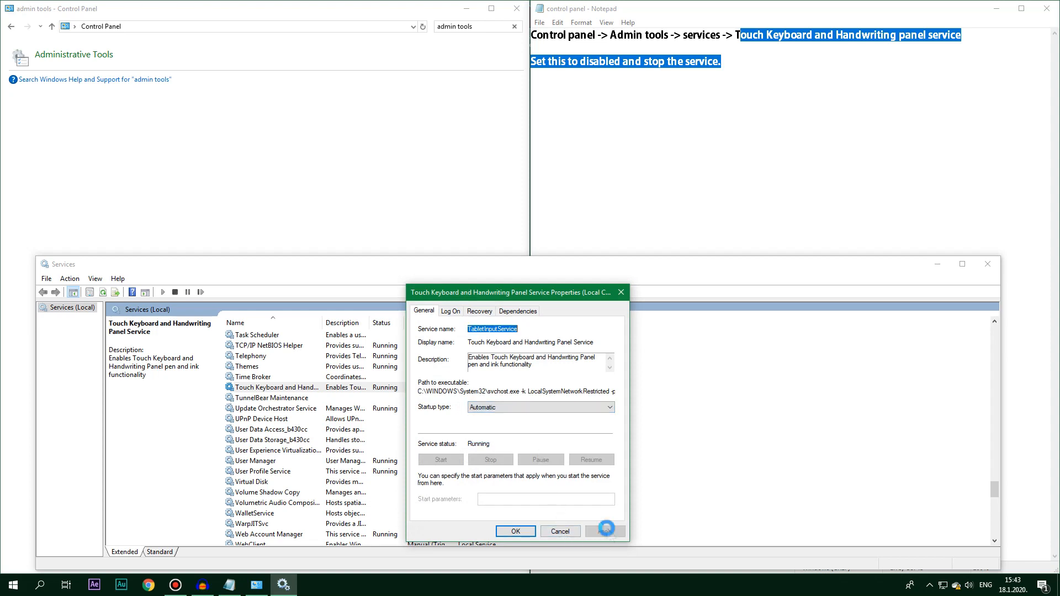
pyautogui.rightClick(277, 387)
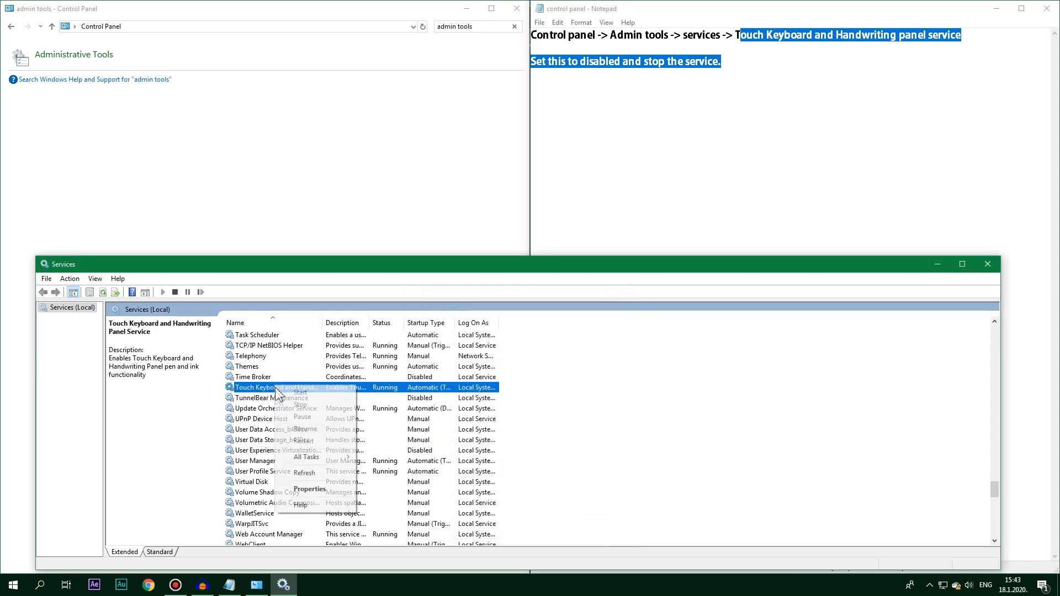
pyautogui.click(308, 488)
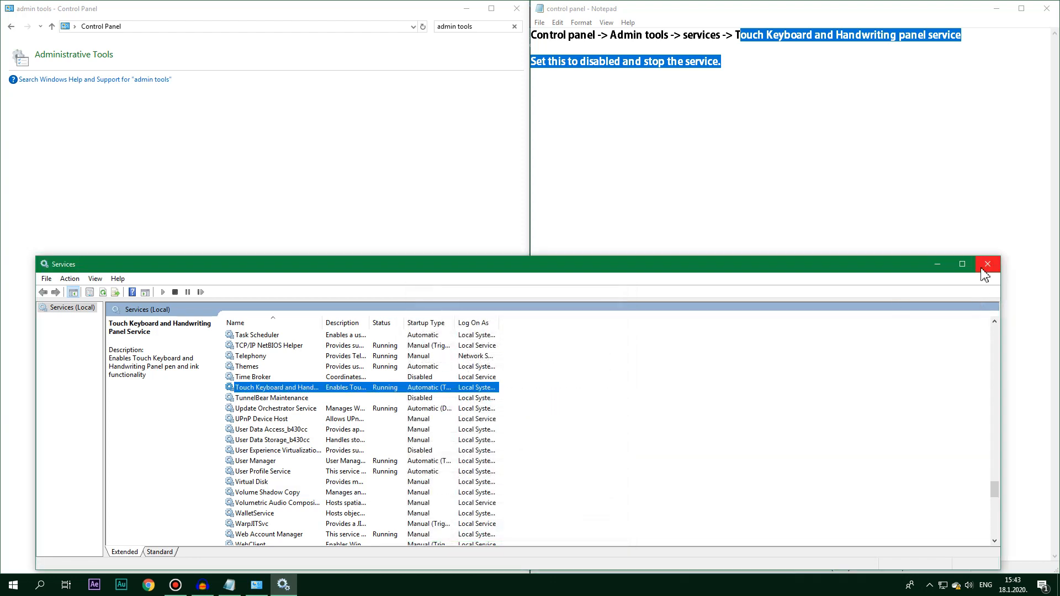
pyautogui.moveTo(385, 400)
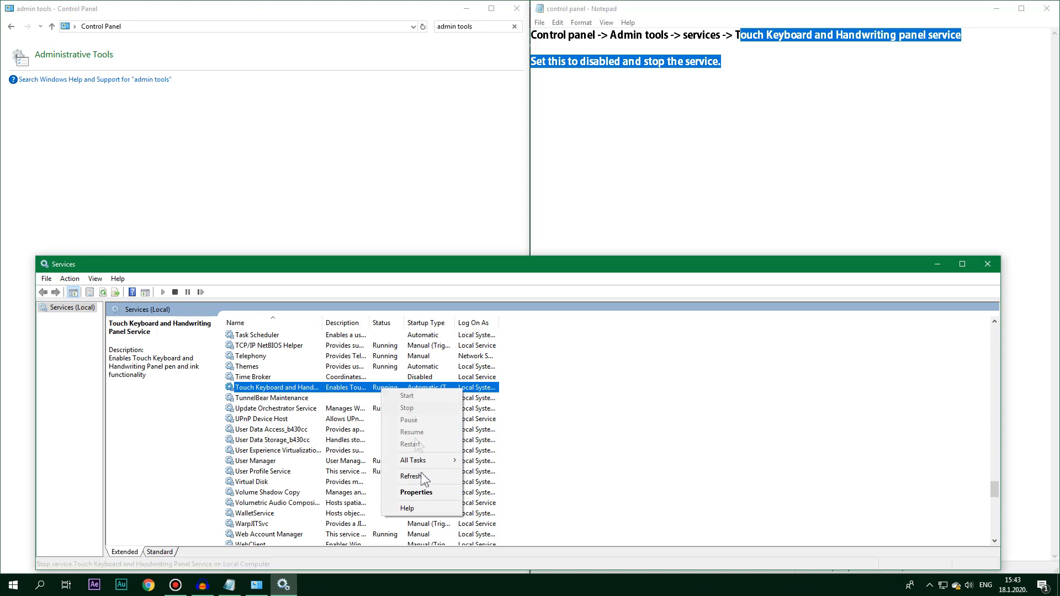
# Refresh the service list and close the Services window
pyautogui.click(416, 492)
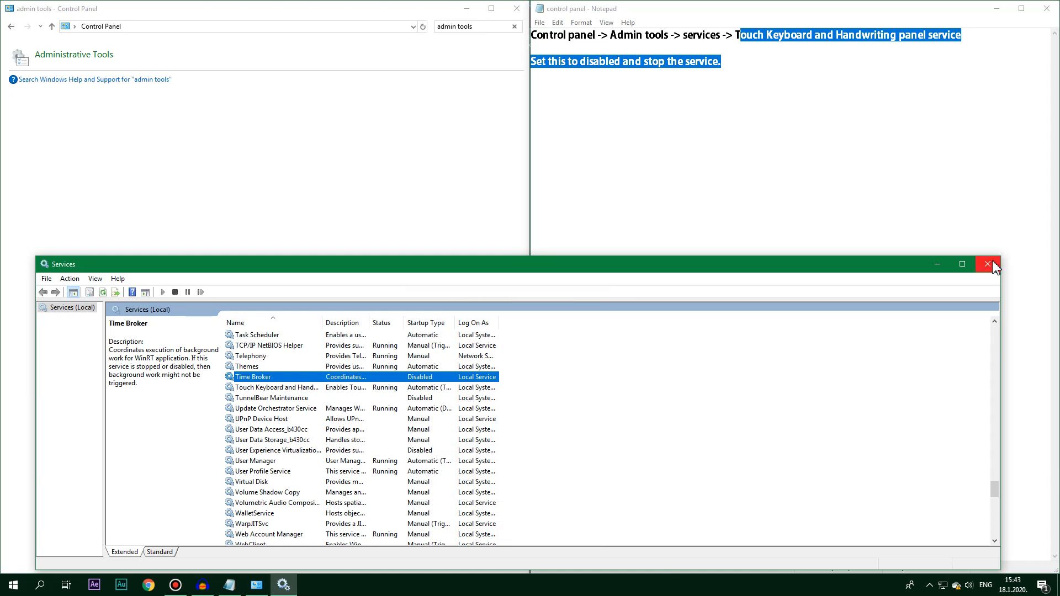
pyautogui.click(986, 263)
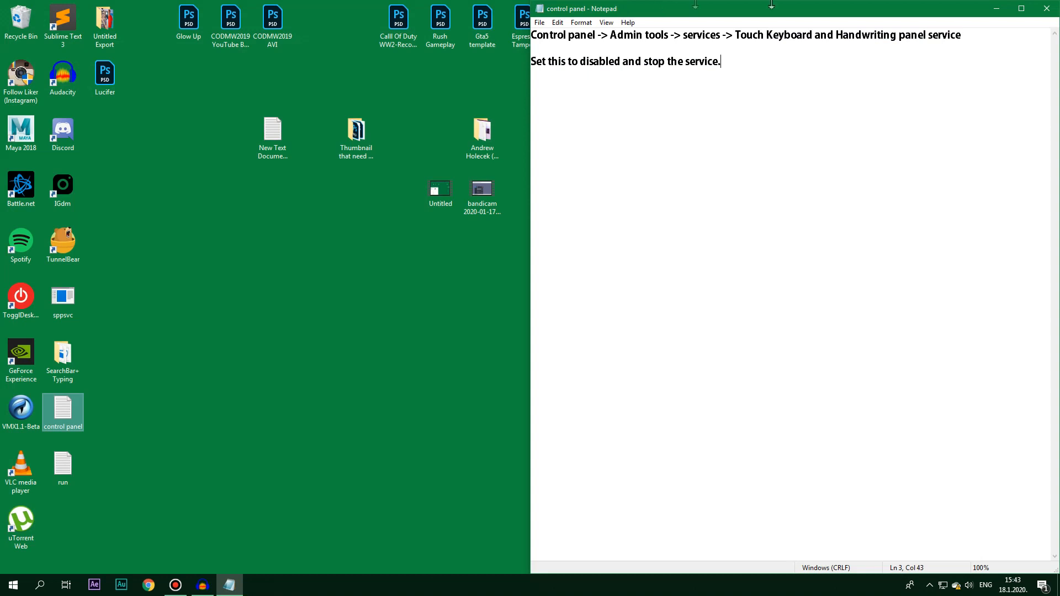
# Close the Notepad notes, leaving the desktop clear
pyautogui.click(1047, 7)
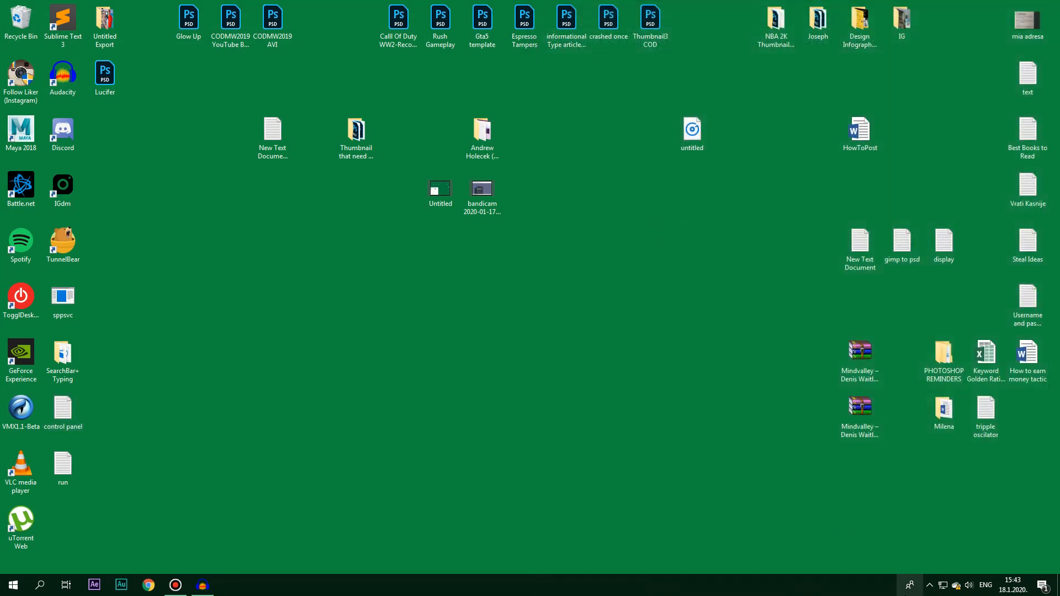
pyautogui.moveTo(9, 470)
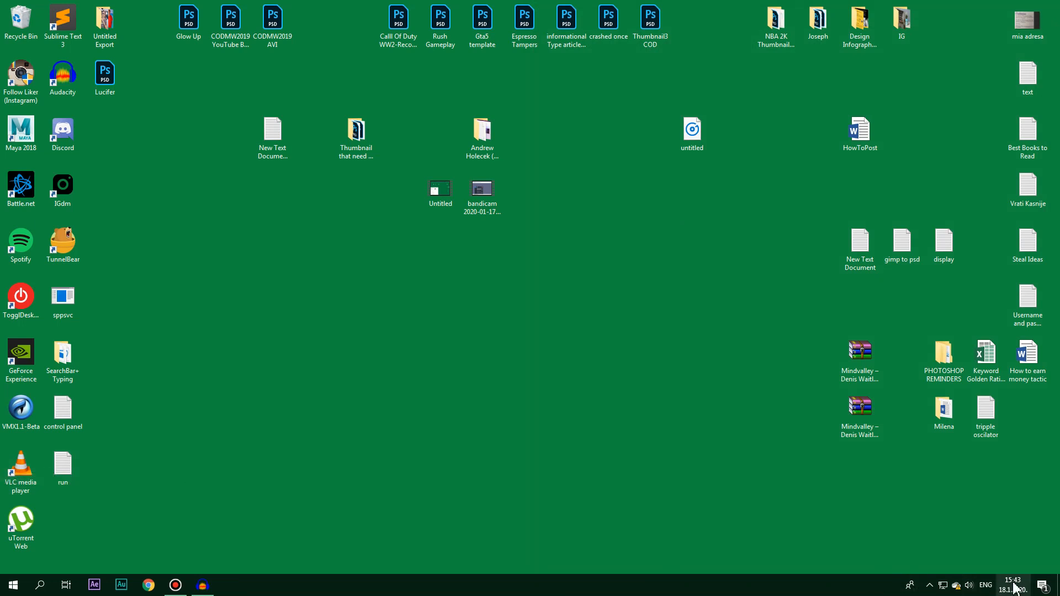
pyautogui.moveTo(53, 585)
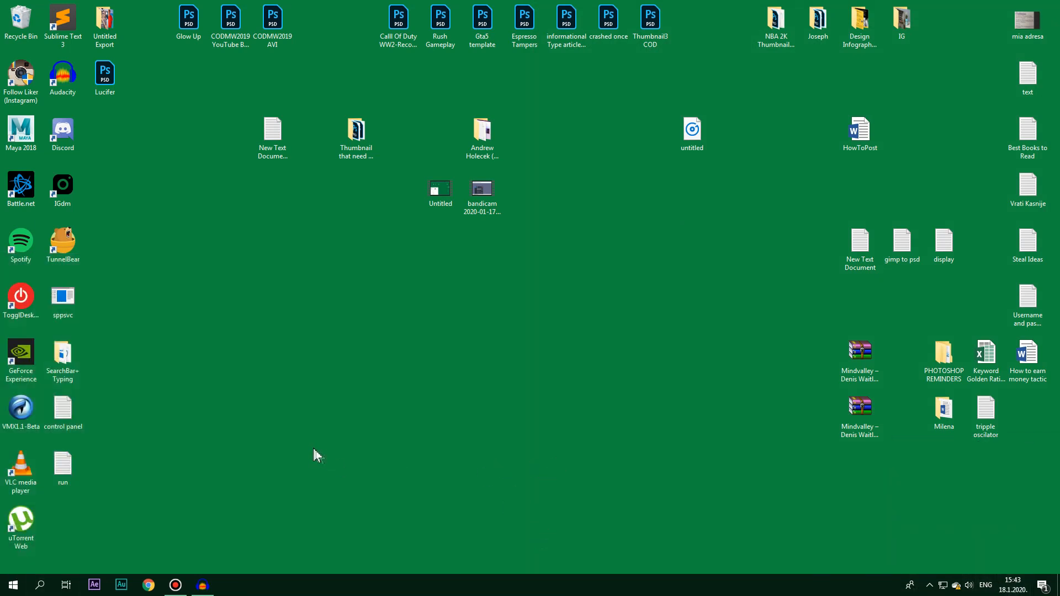
pyautogui.moveTo(101, 490)
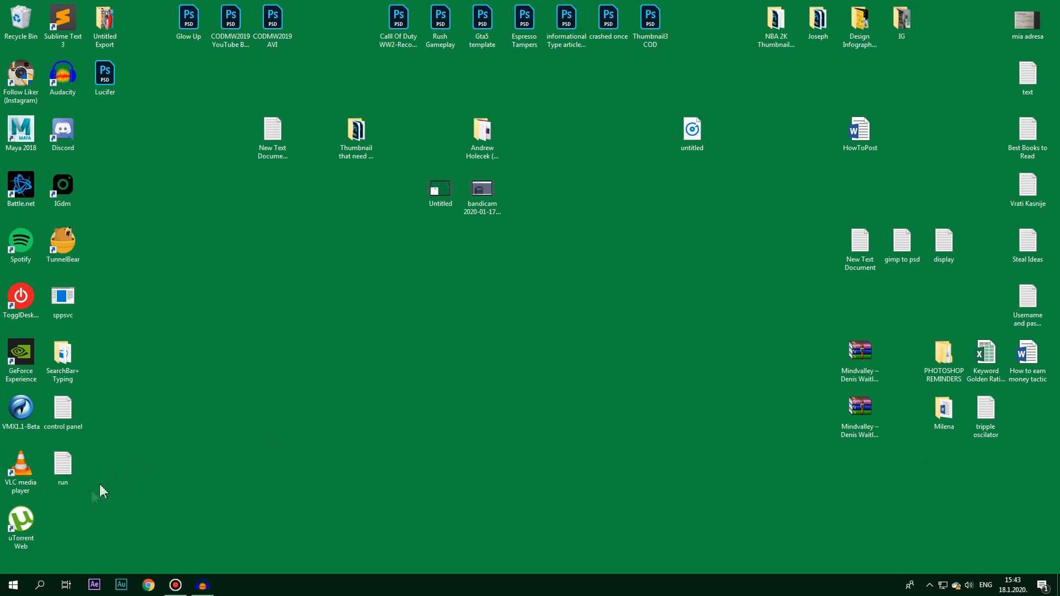
pyautogui.click(62, 409)
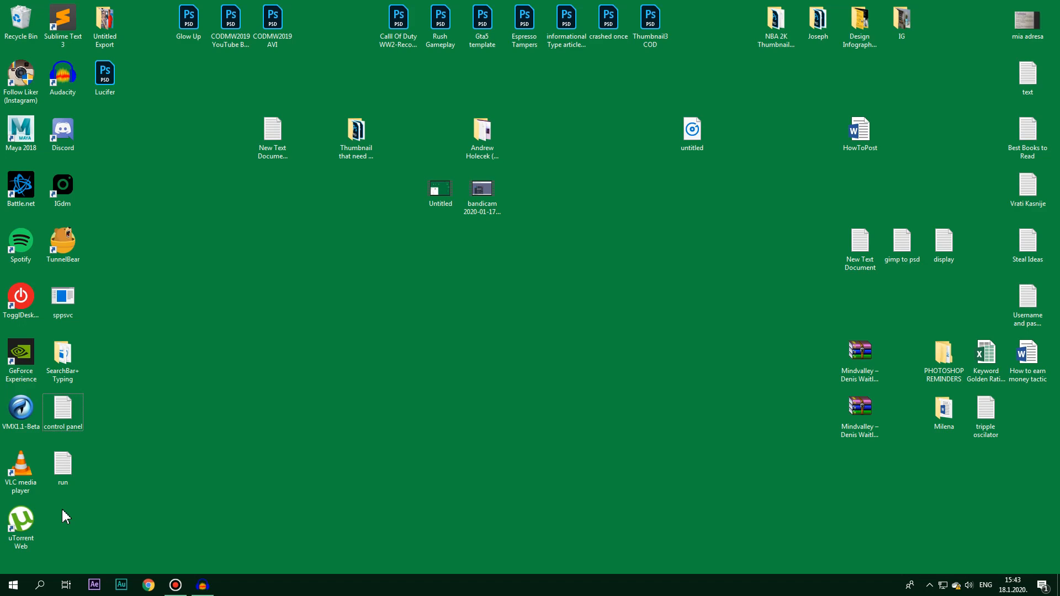
pyautogui.moveTo(128, 450)
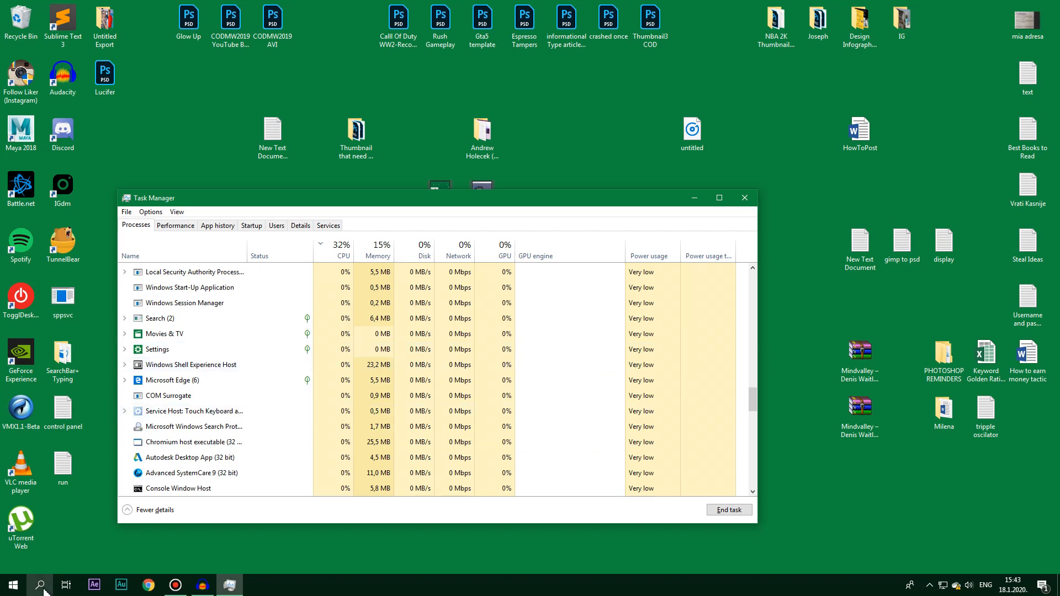
# Scroll the Processes list, check the Microsoft Edge process's actions, then close Task Manager
pyautogui.click(39, 585)
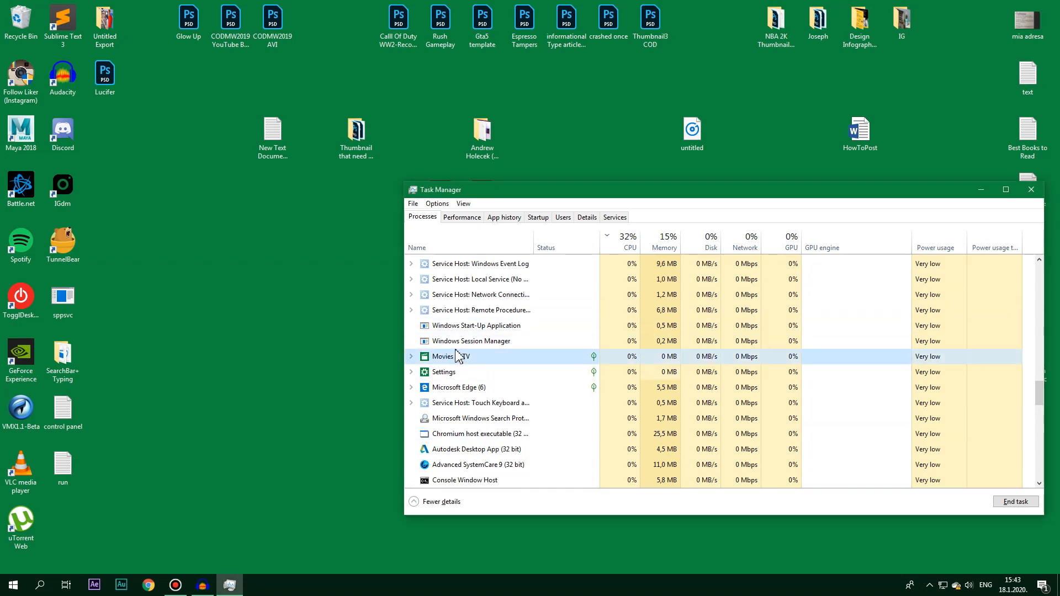
pyautogui.rightClick(458, 387)
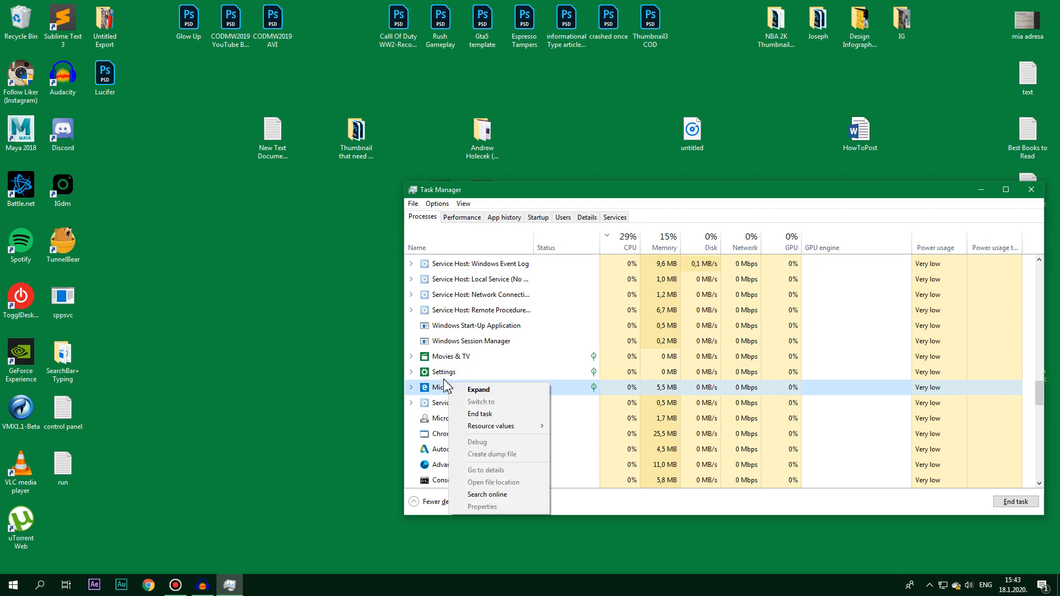
pyautogui.moveTo(504, 414)
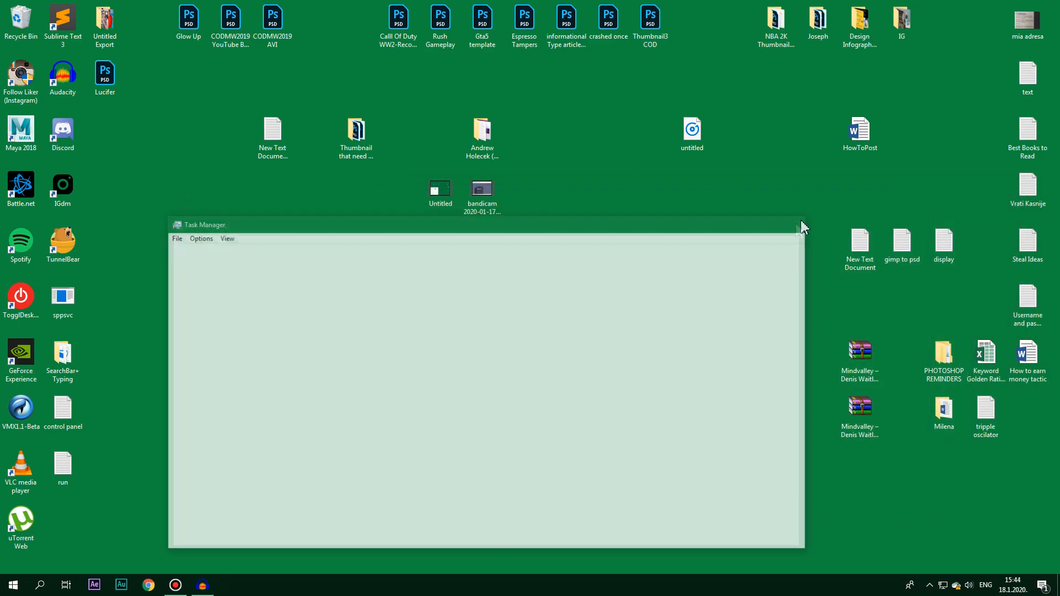
pyautogui.click(799, 224)
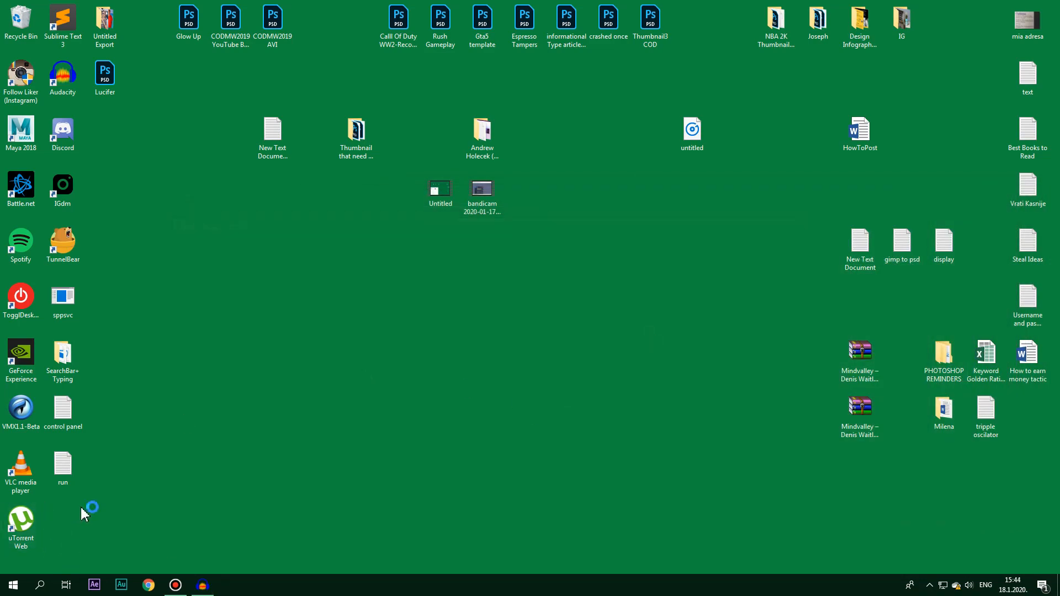
pyautogui.click(356, 131)
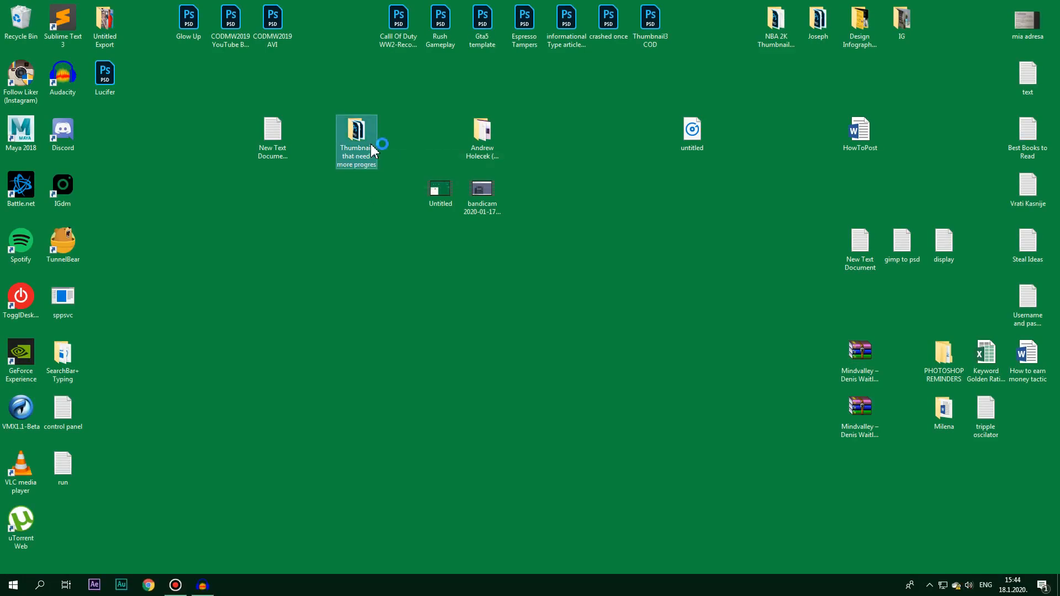
pyautogui.doubleClick(356, 131)
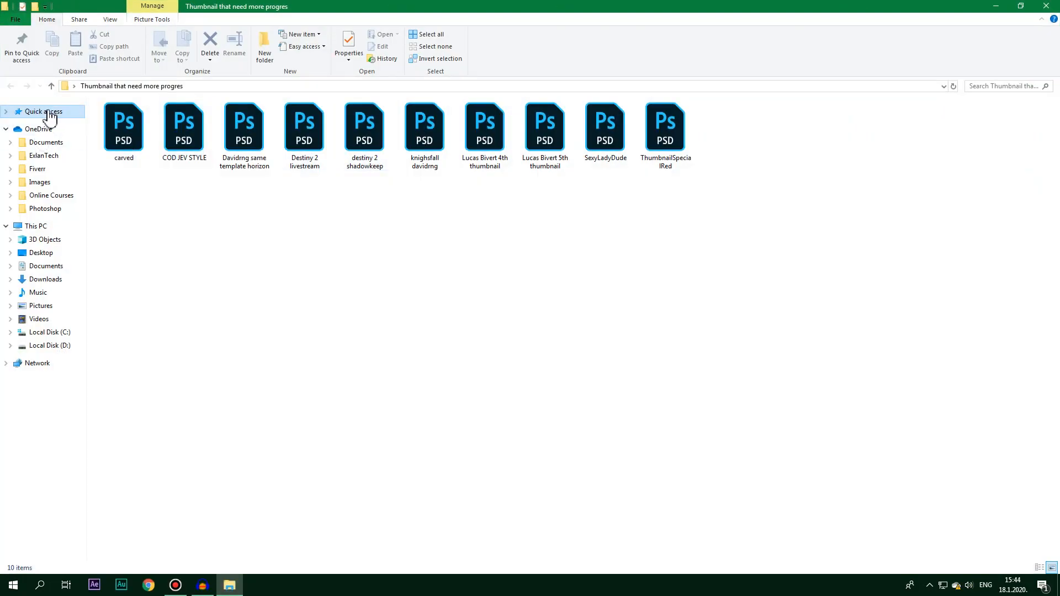
pyautogui.rightClick(42, 111)
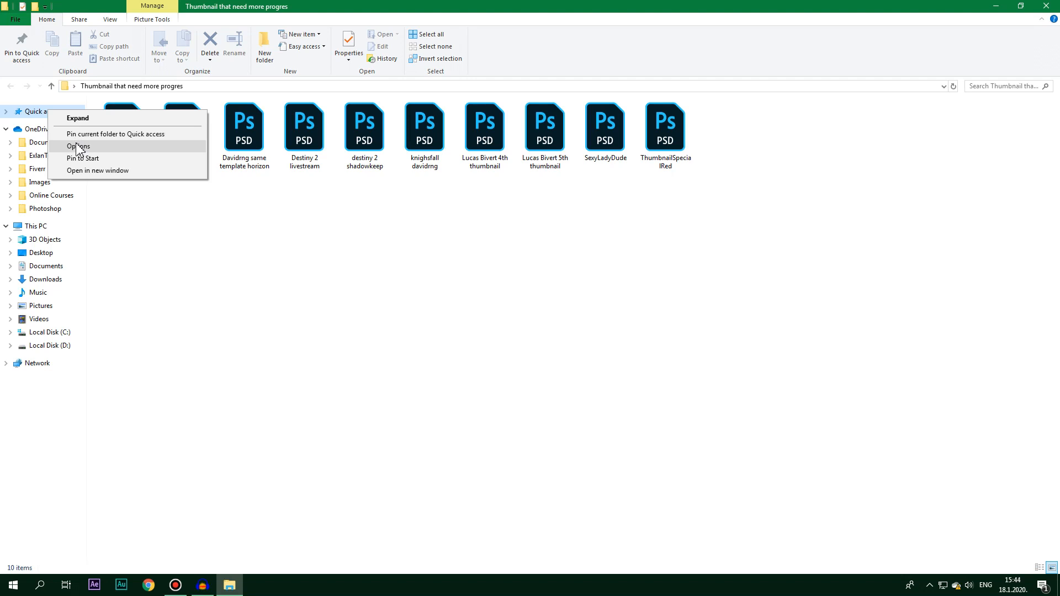
pyautogui.click(79, 145)
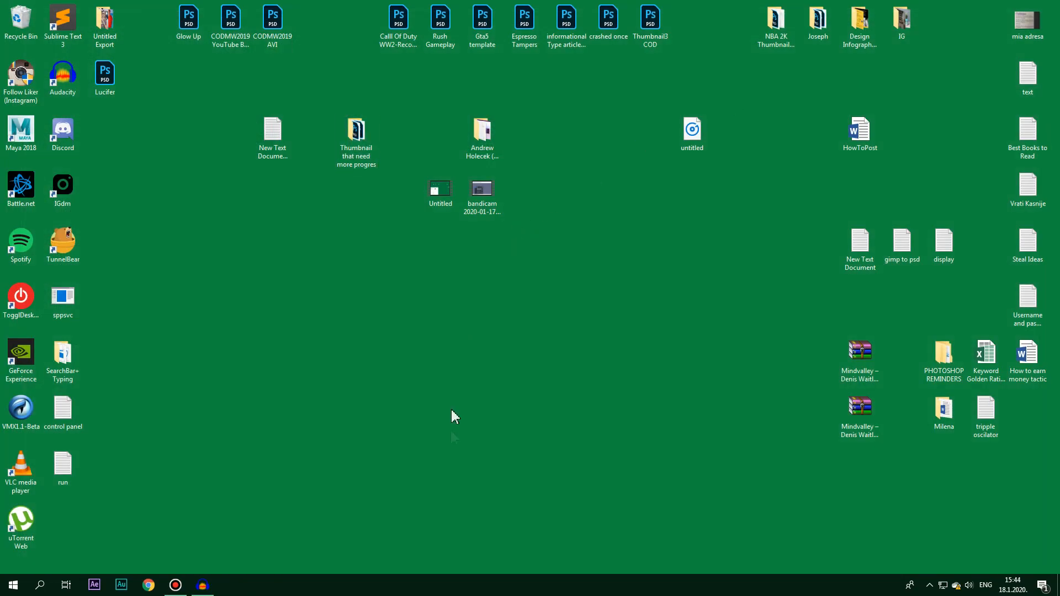
# Launch Task Manager from the taskbar, restart the Windows Explorer process, and close Task Manager
pyautogui.rightClick(453, 579)
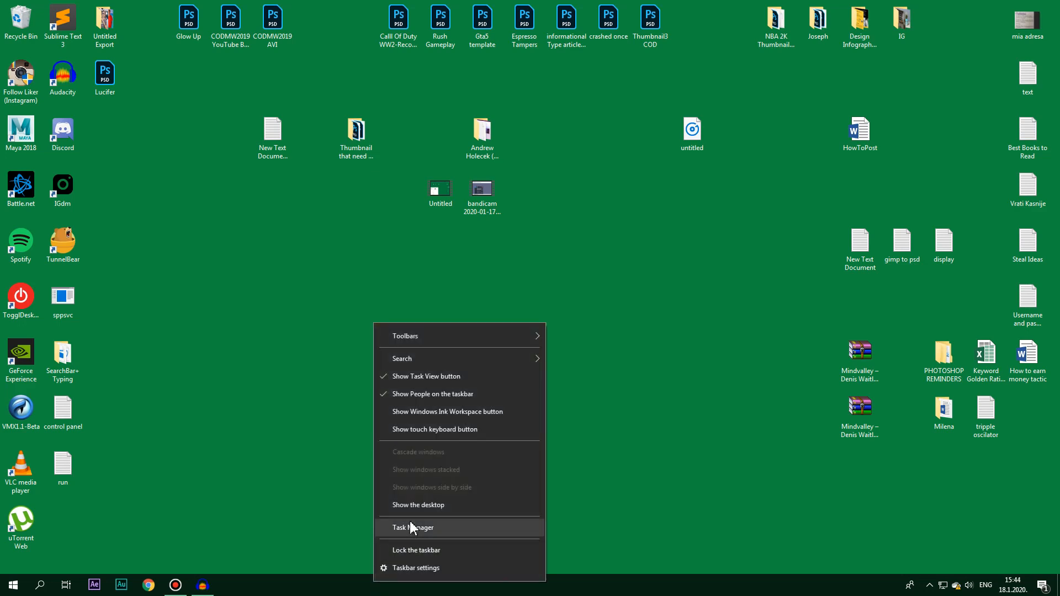
pyautogui.click(414, 528)
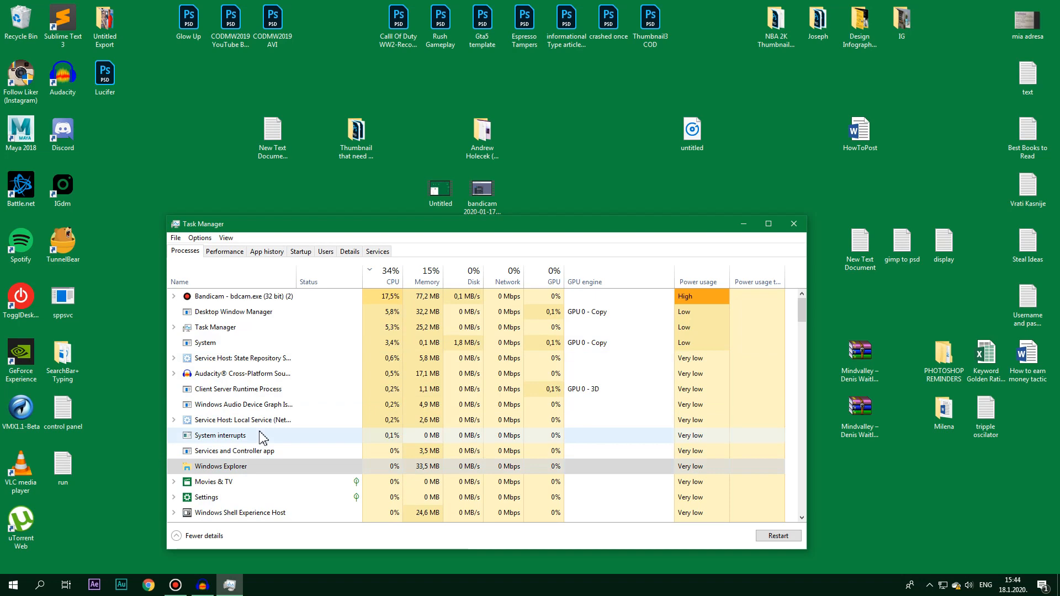
pyautogui.rightClick(219, 466)
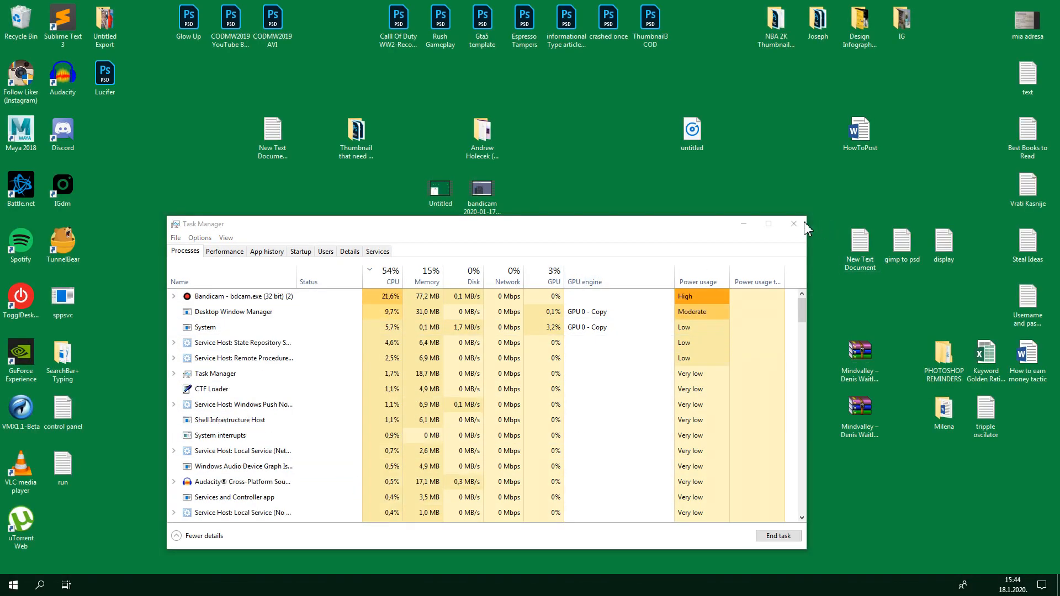
pyautogui.click(793, 225)
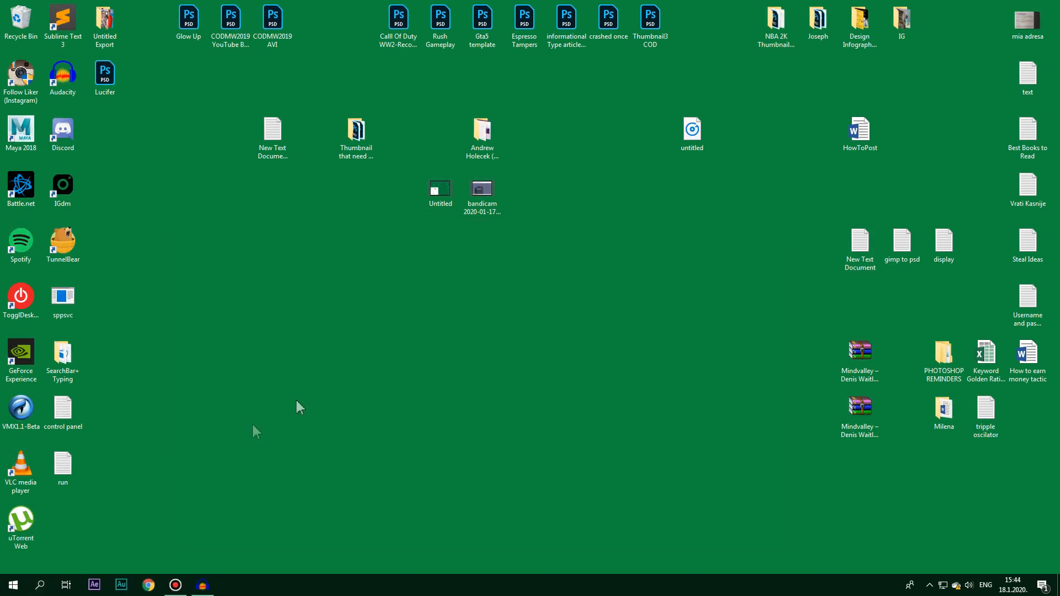
pyautogui.moveTo(236, 422)
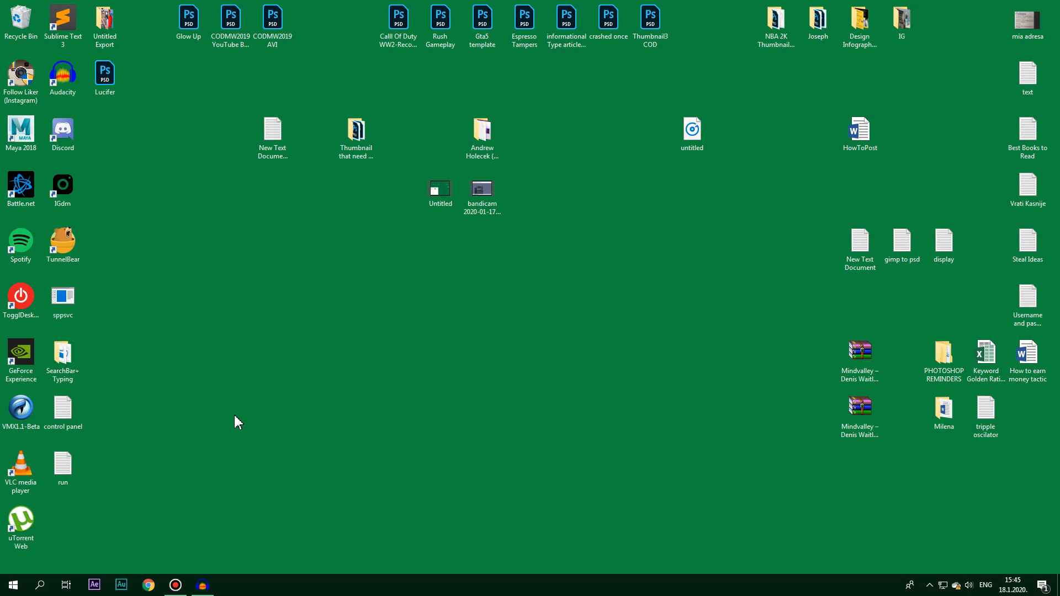
pyautogui.moveTo(232, 432)
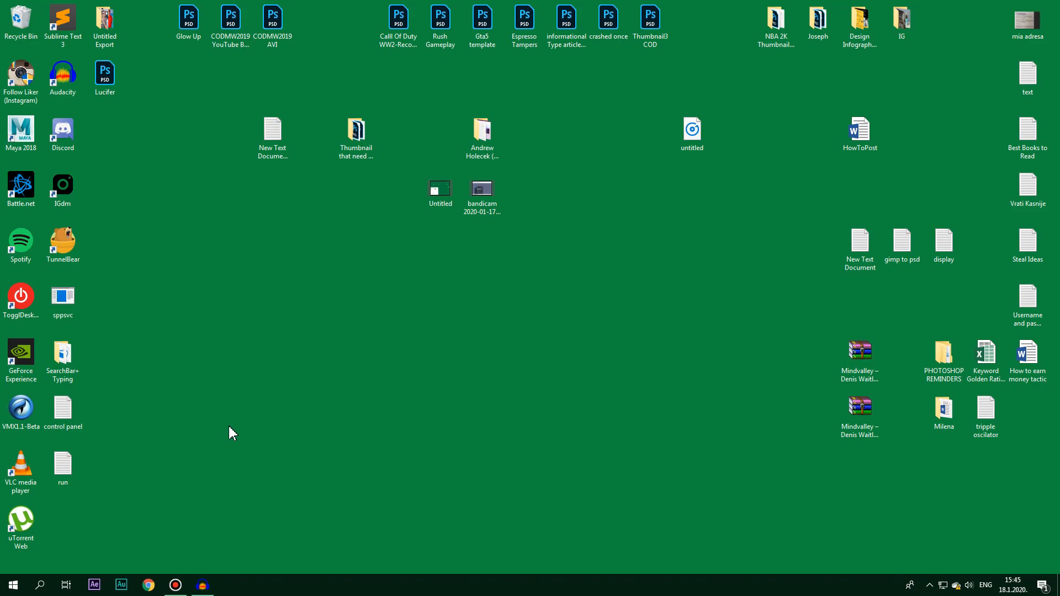